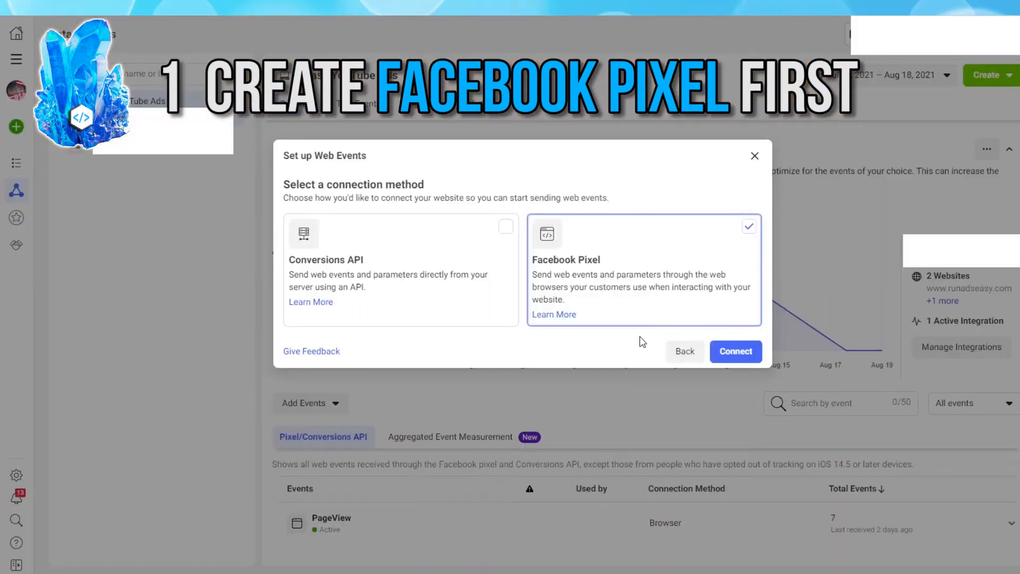
# - In Events Manager, start connecting a new Web data source for the website
pyautogui.click(736, 351)
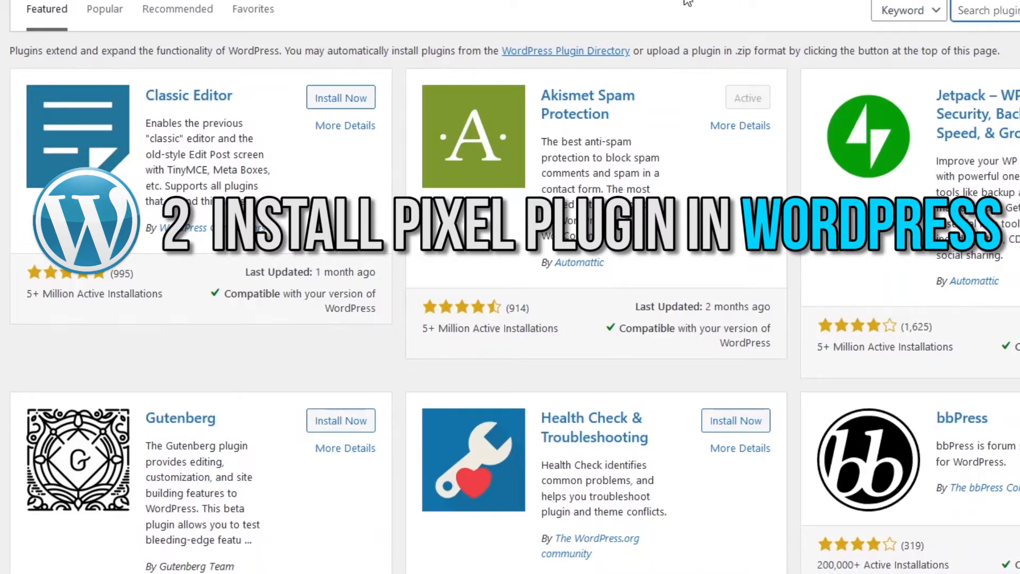
pyautogui.write('Pix')
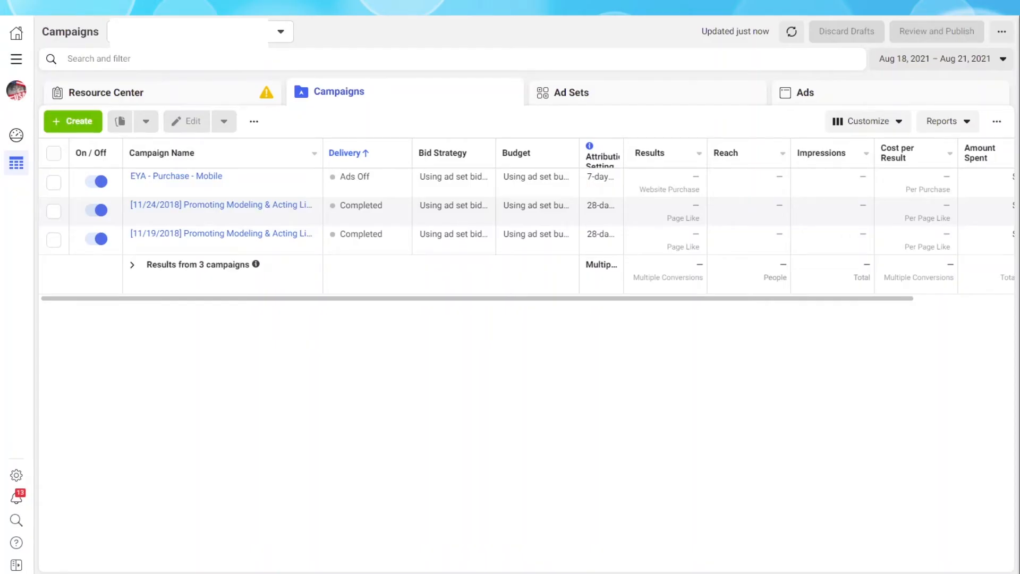
pyautogui.moveTo(164, 457)
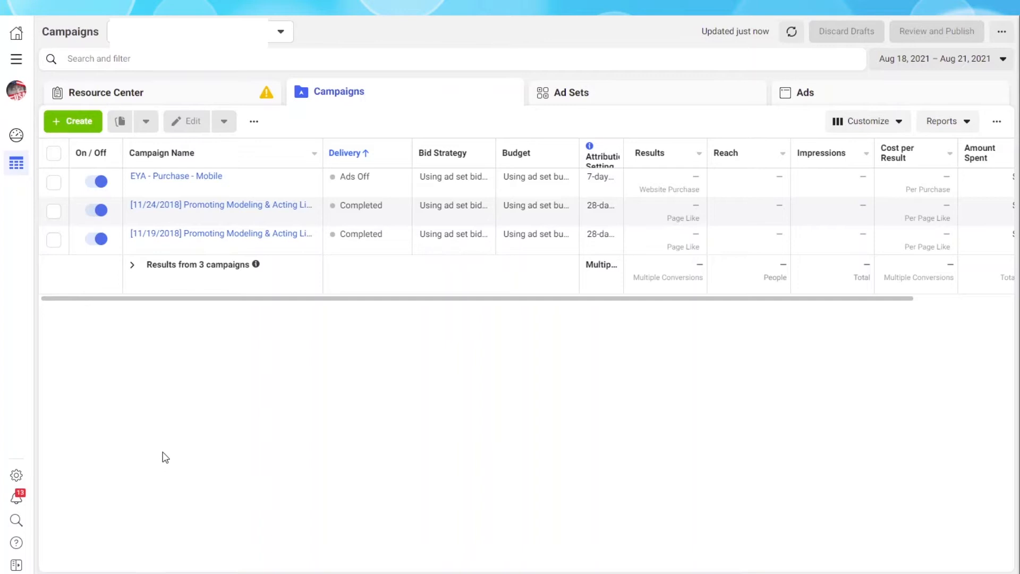
pyautogui.click(15, 58)
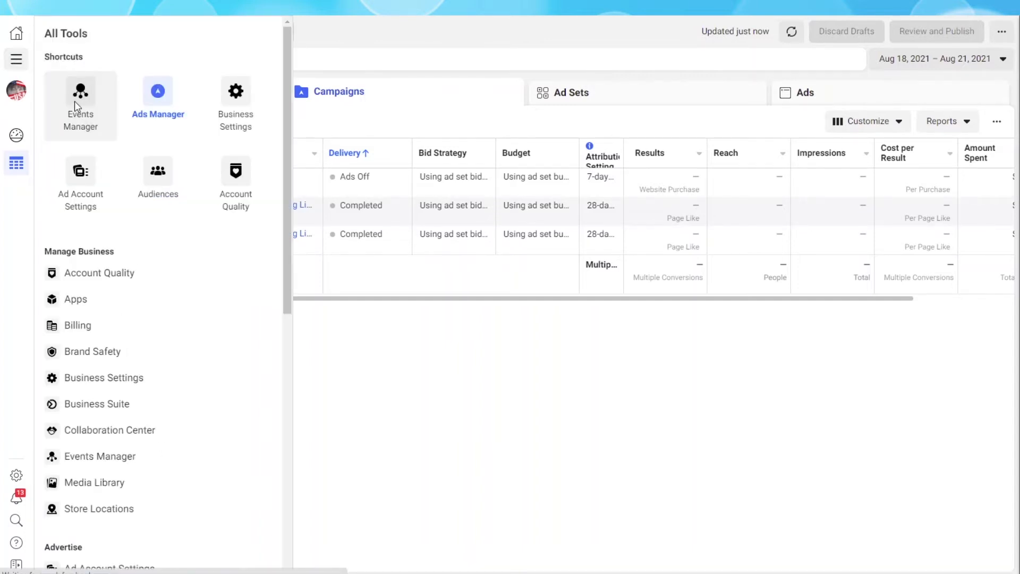
pyautogui.click(80, 98)
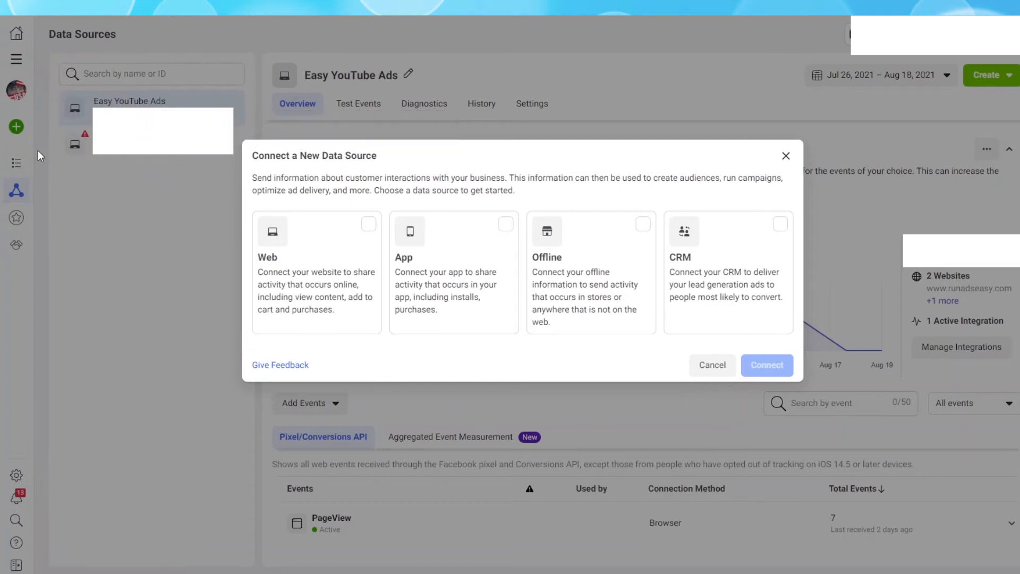
pyautogui.click(316, 271)
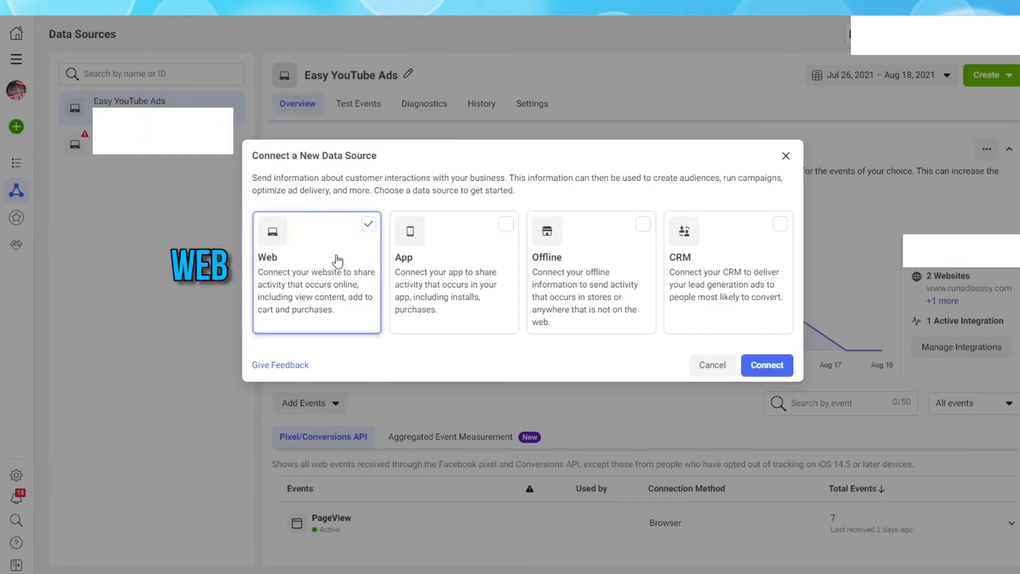
pyautogui.moveTo(780, 367)
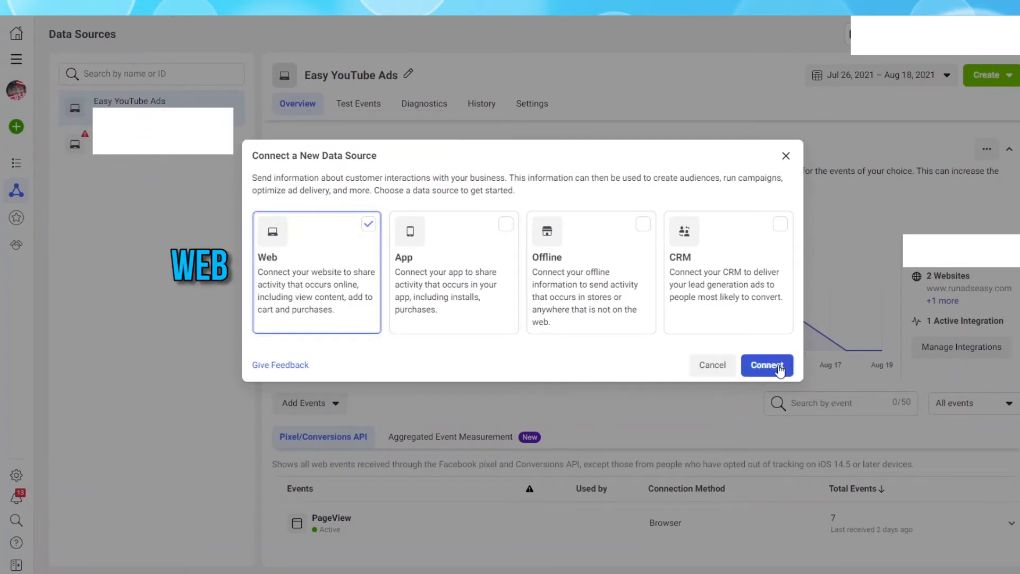
pyautogui.click(767, 366)
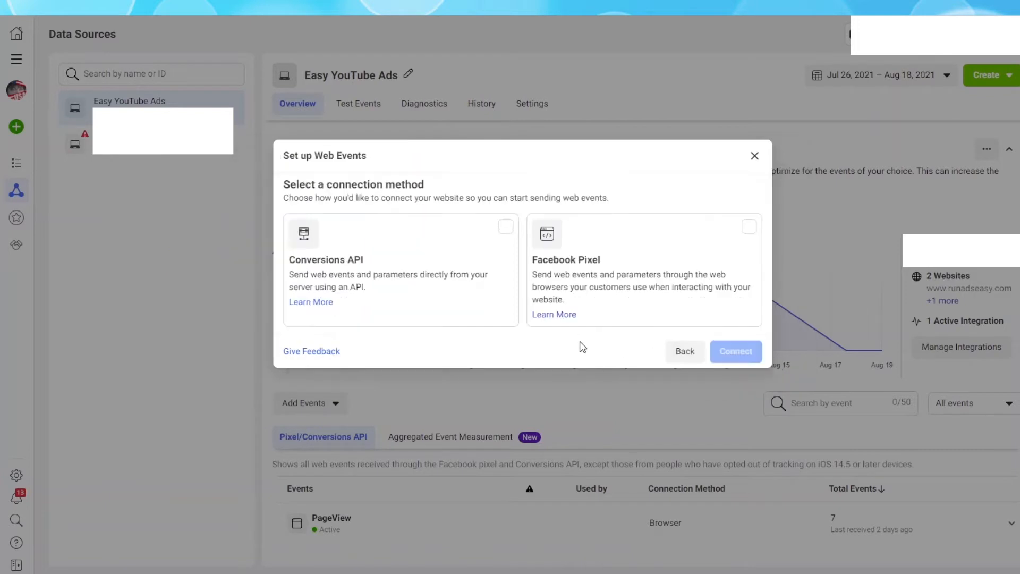
pyautogui.moveTo(711, 240)
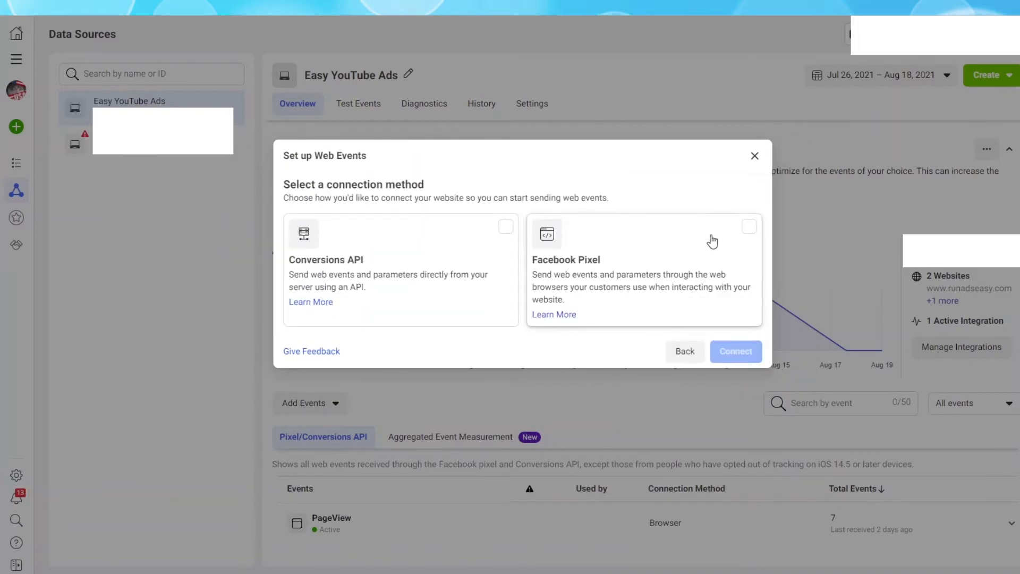
# - Choose the Facebook Pixel method and name the new pixel 'Easy Facebook Ads'
pyautogui.click(643, 268)
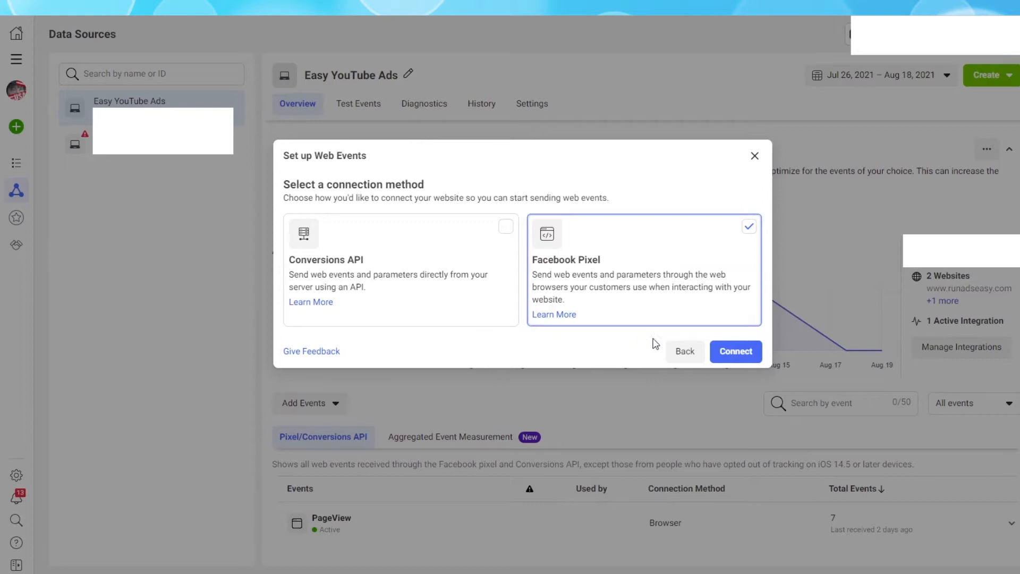
pyautogui.click(735, 351)
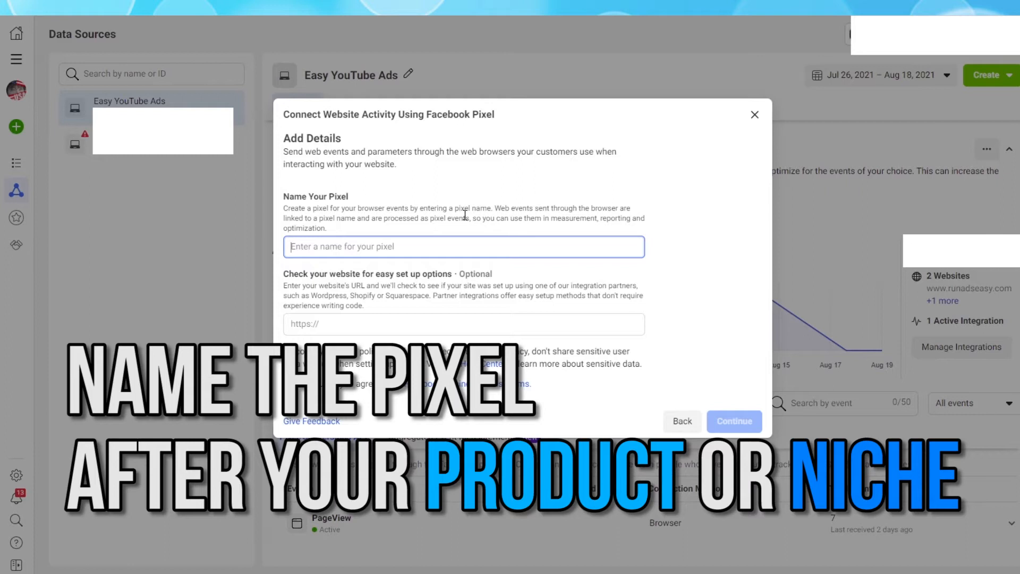
pyautogui.write('Easy')
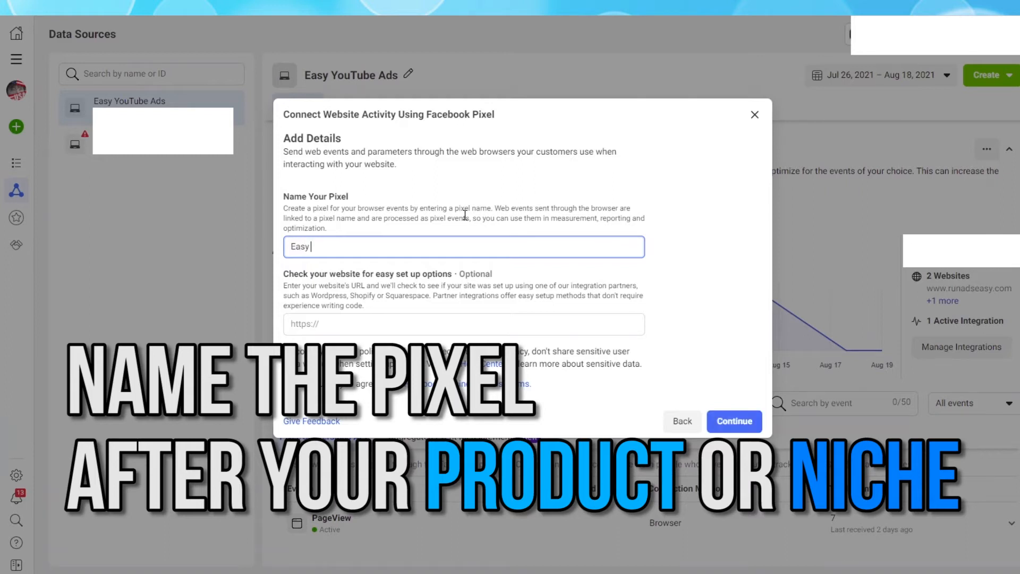
pyautogui.write('Facebook')
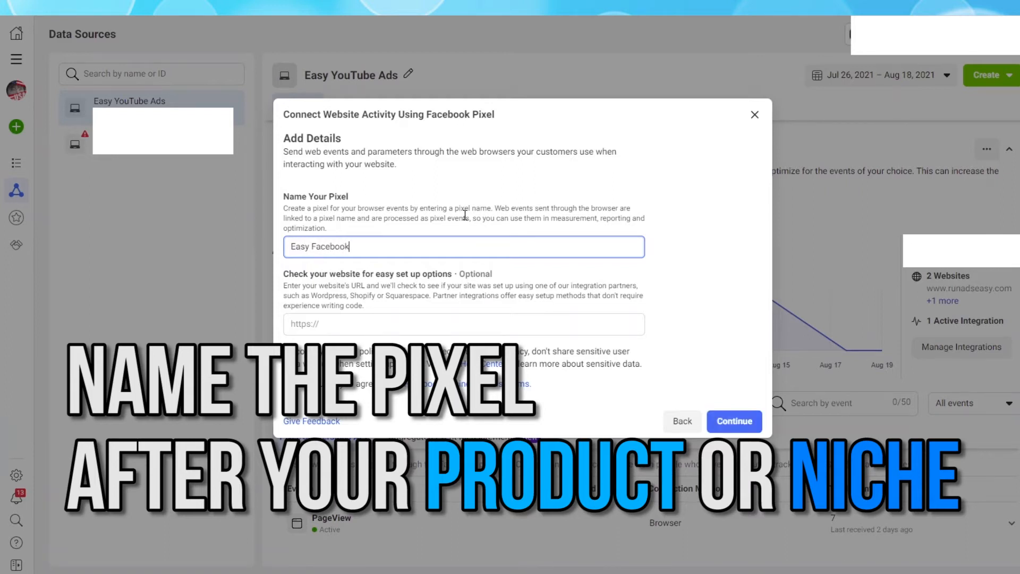
pyautogui.write('Ads')
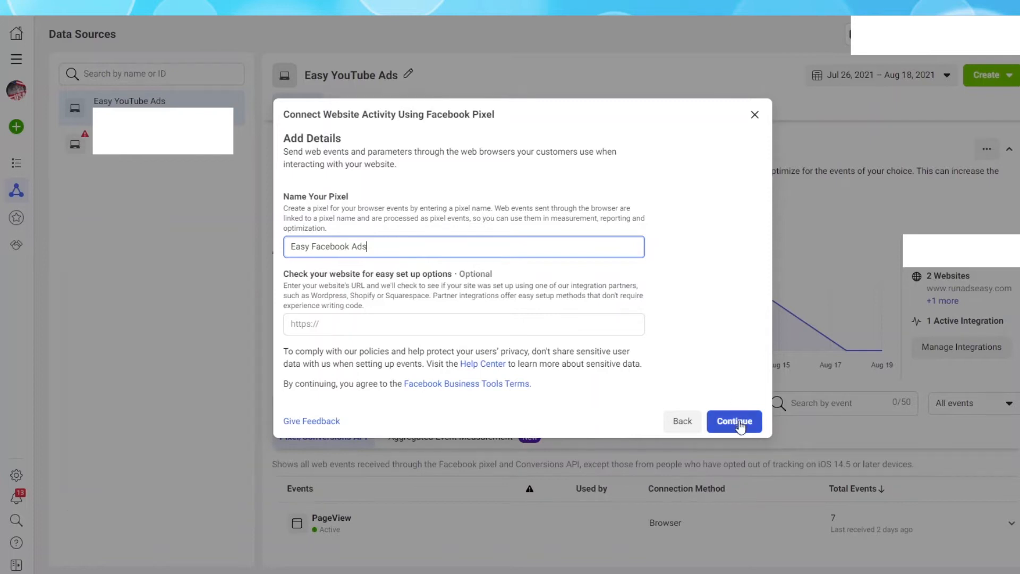
pyautogui.click(734, 421)
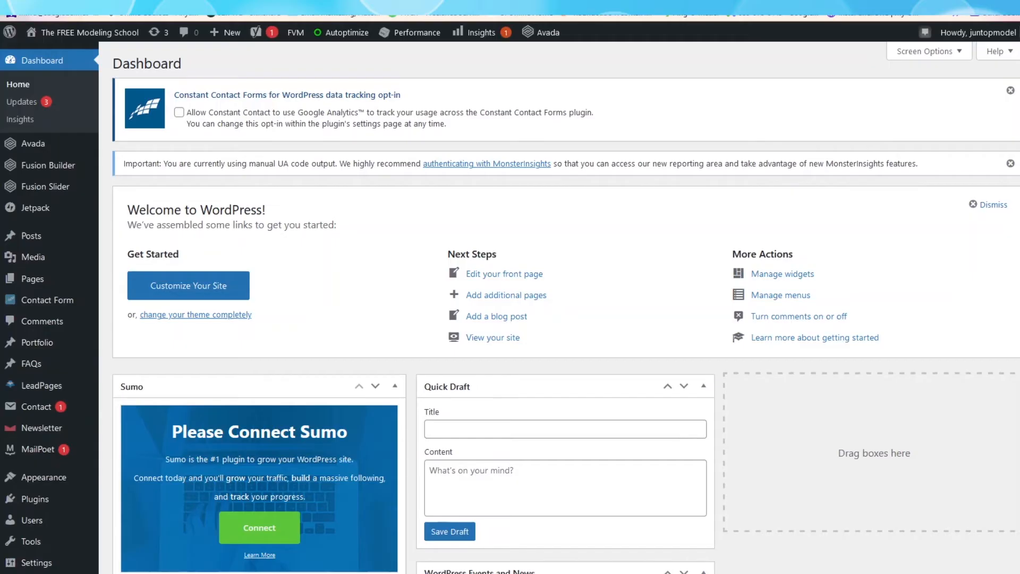
# - Go to the Add New plugins page from the Dashboard sidebar
pyautogui.scroll(-3)
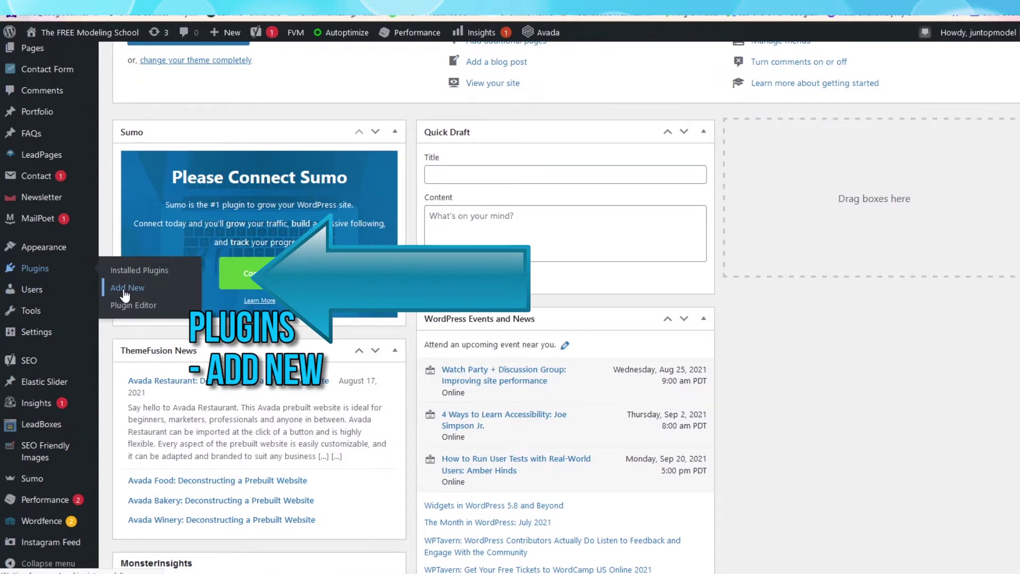
pyautogui.click(127, 288)
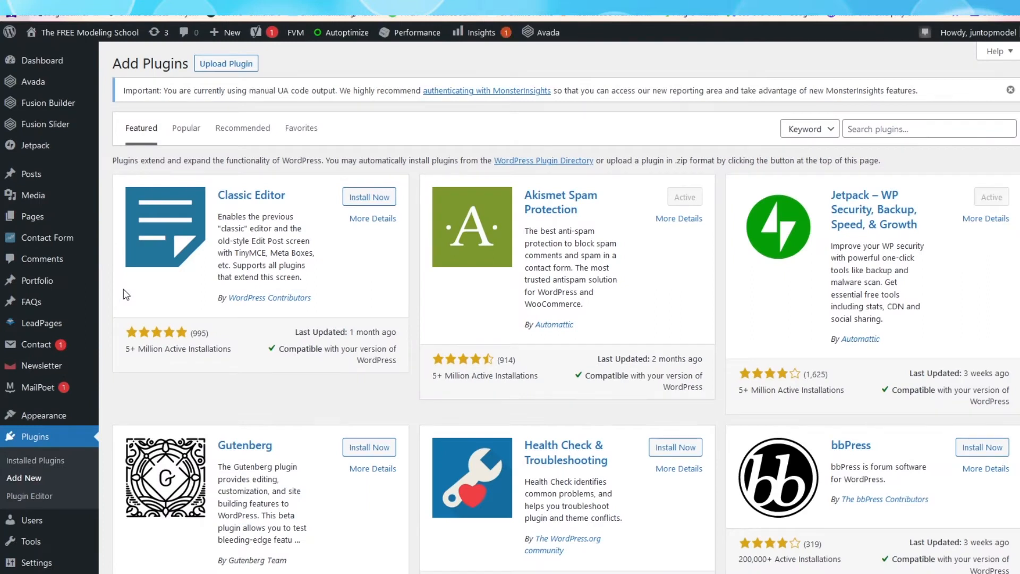
# - Search for 'Pixel', then install and activate the Pixel Caffeine plugin
pyautogui.click(928, 129)
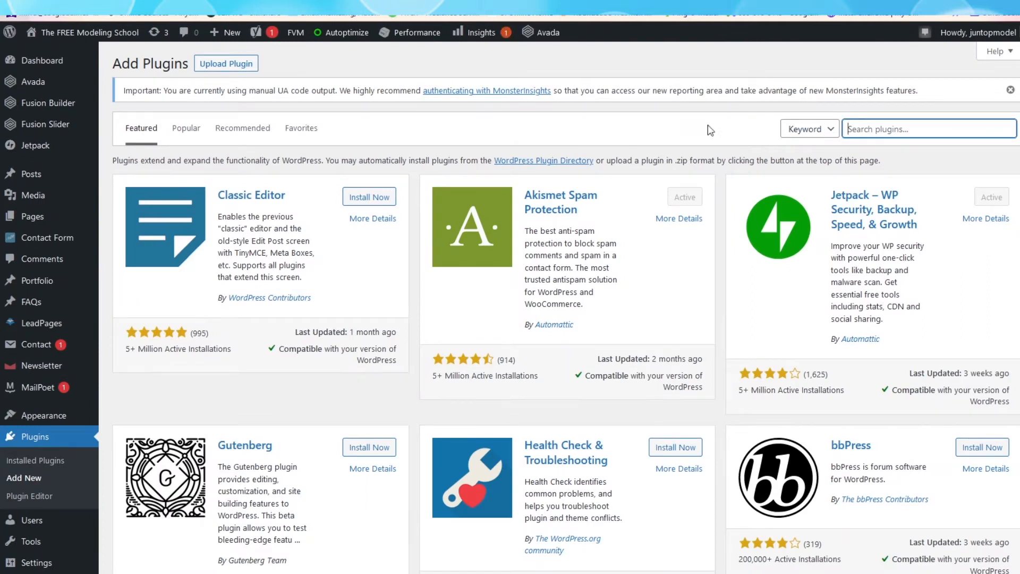
pyautogui.write('P')
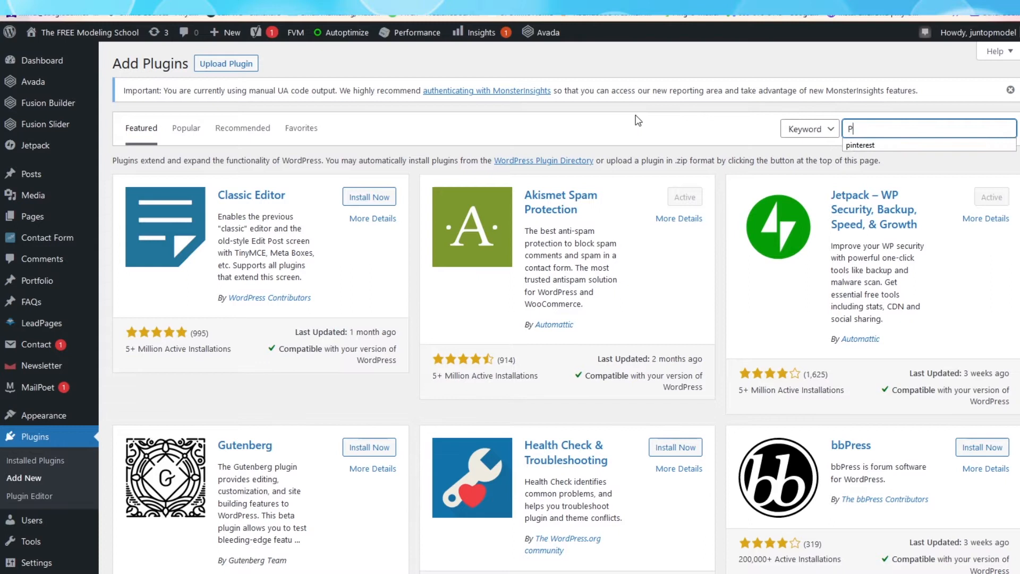
pyautogui.write('Pixel Caffeine')
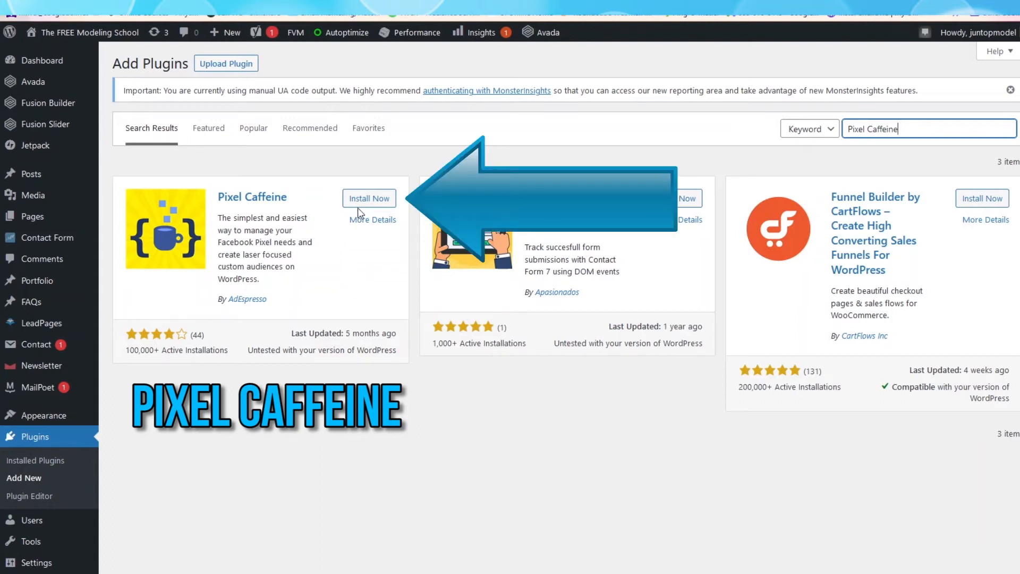
pyautogui.click(368, 198)
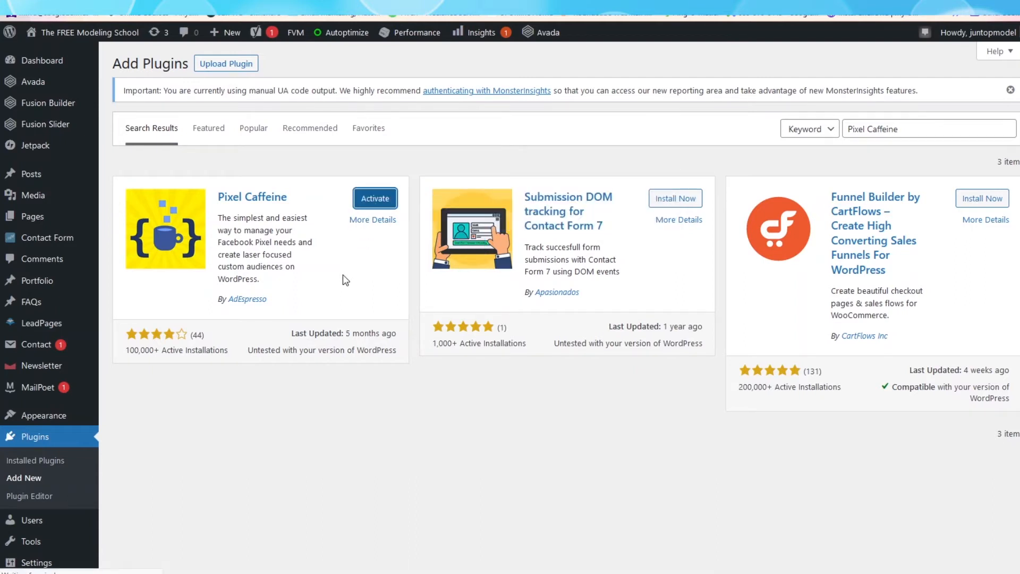
pyautogui.click(373, 198)
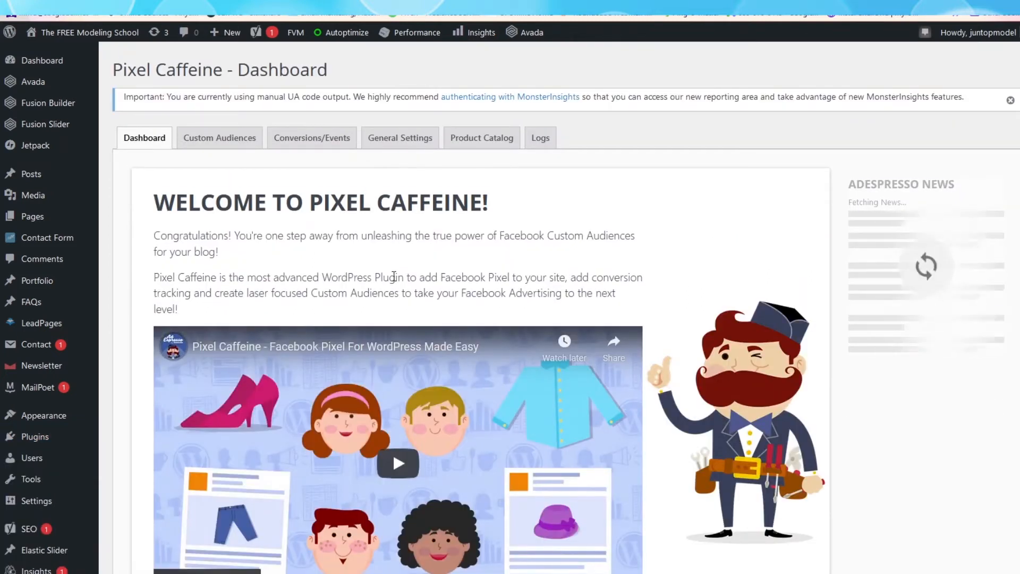
# - Start Pixel Caffeine's setup and launch Facebook Connect from General Settings
pyautogui.scroll(-3)
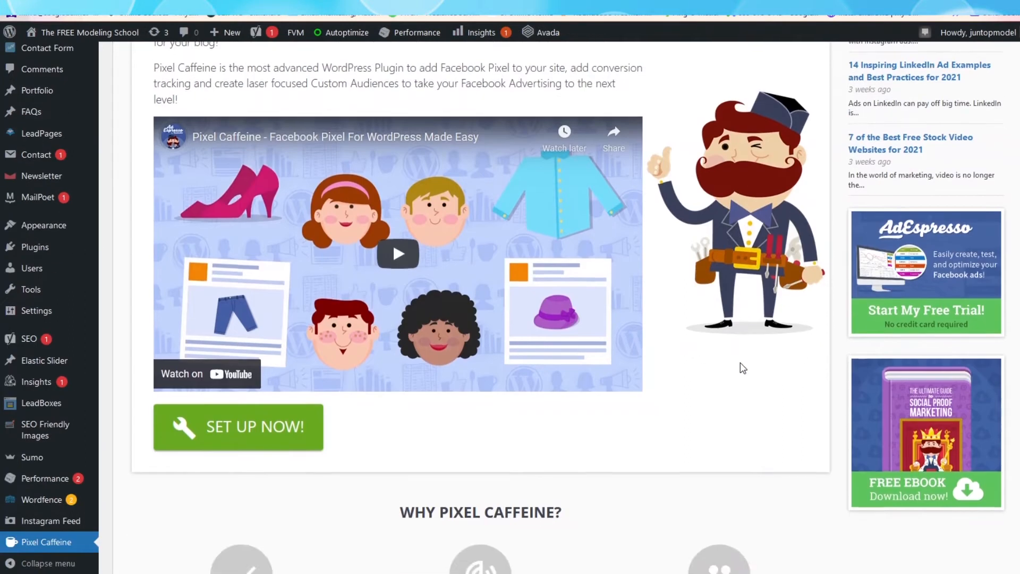
pyautogui.scroll(-3)
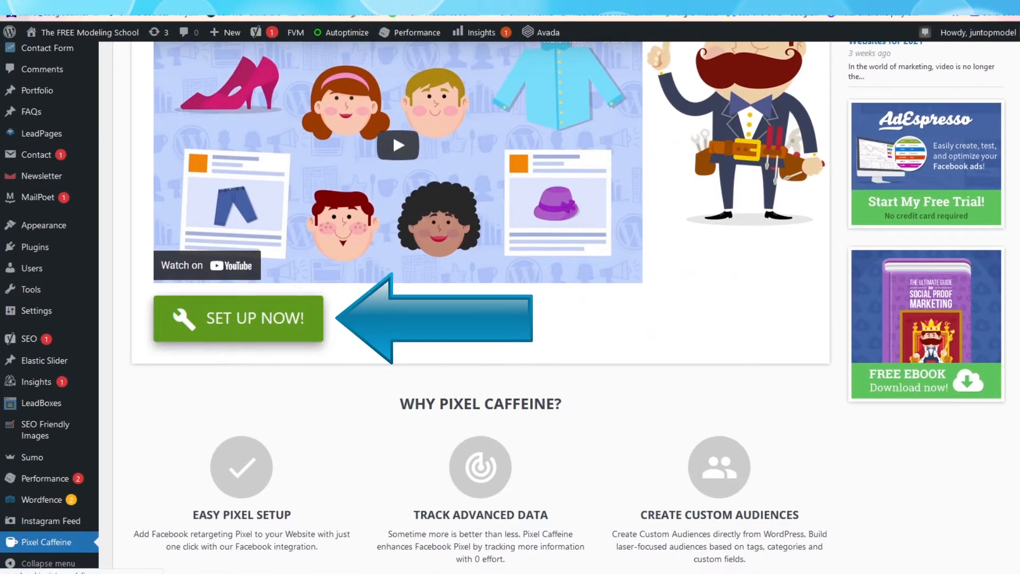
pyautogui.click(238, 317)
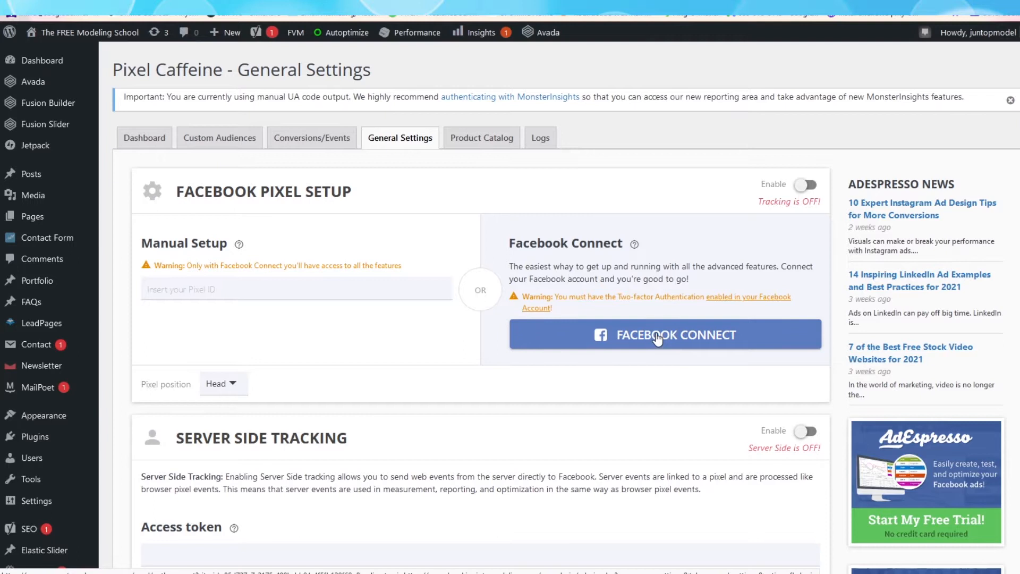
pyautogui.click(665, 334)
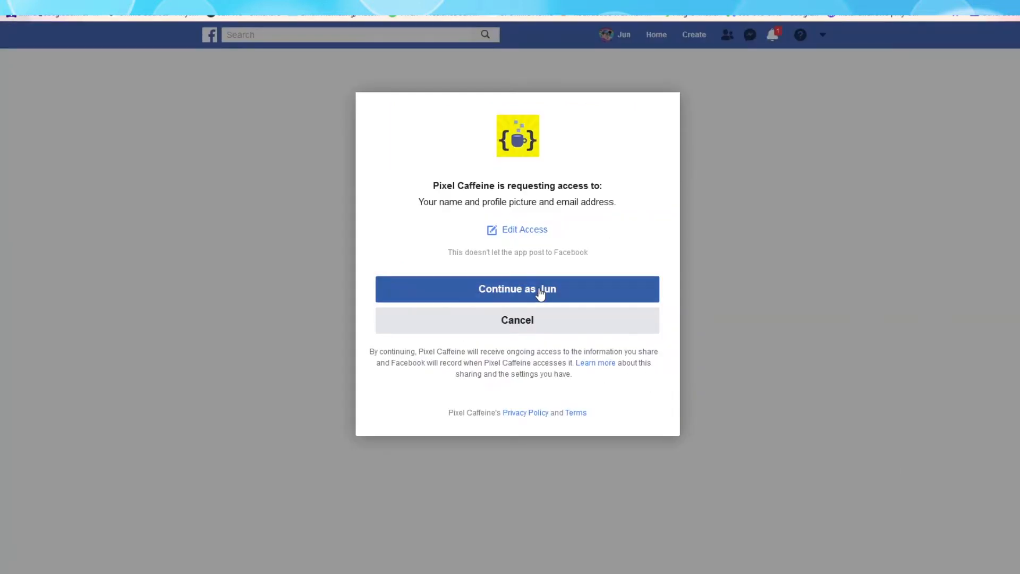
# - Continue as the user and grant the profile and ads management permissions
pyautogui.click(517, 289)
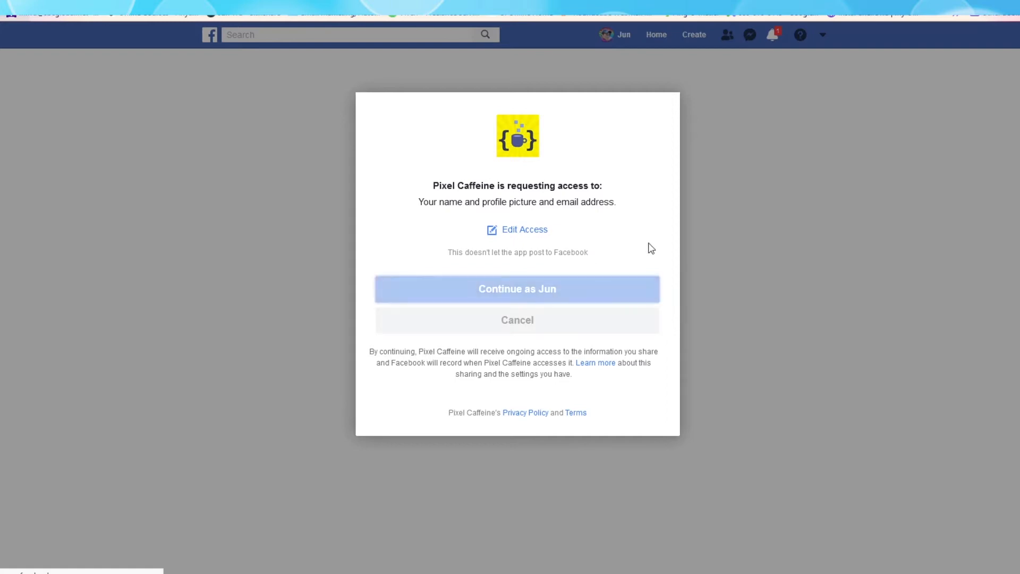
pyautogui.click(517, 289)
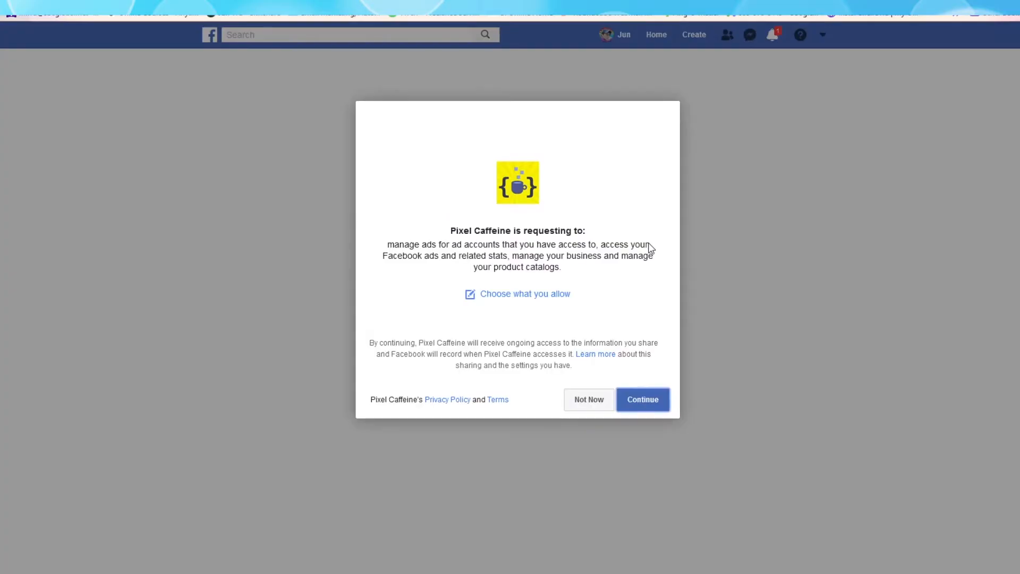
pyautogui.moveTo(661, 317)
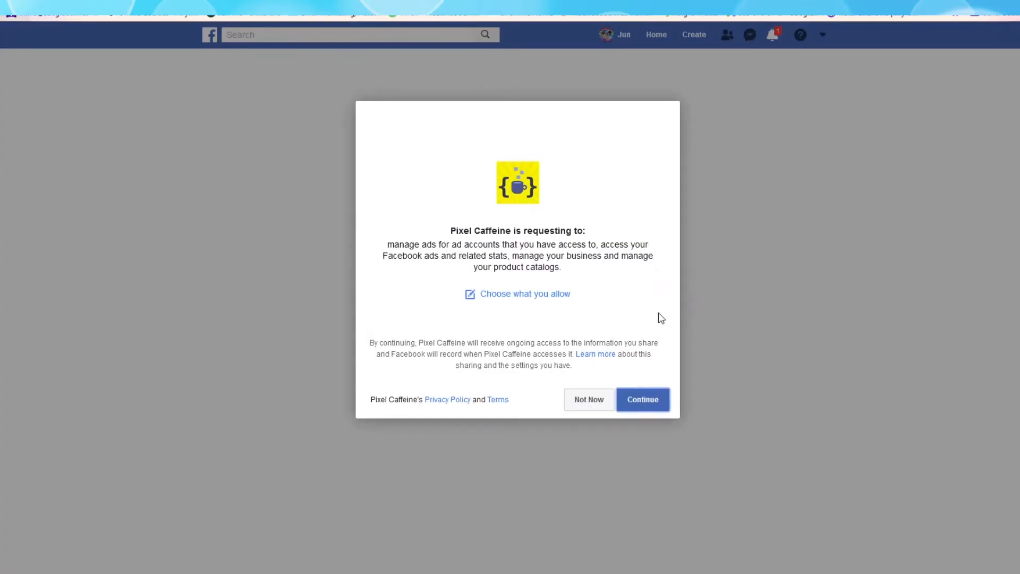
pyautogui.click(643, 398)
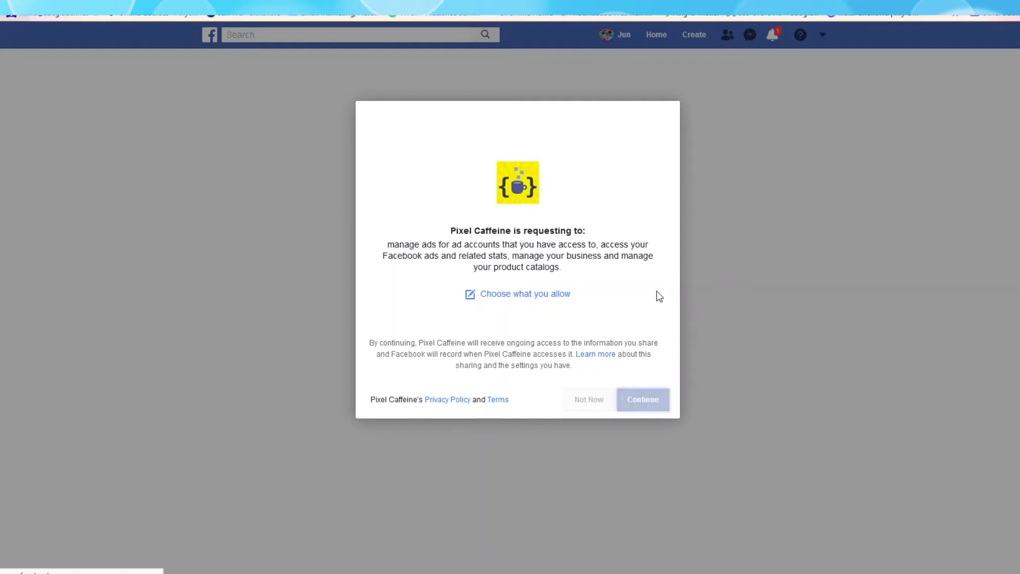
pyautogui.click(642, 400)
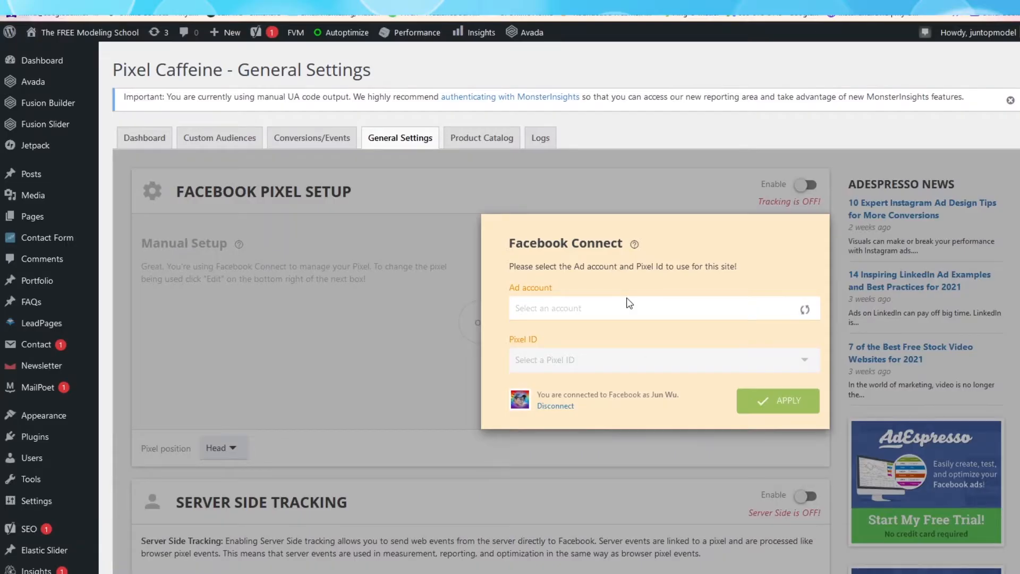
pyautogui.moveTo(633, 289)
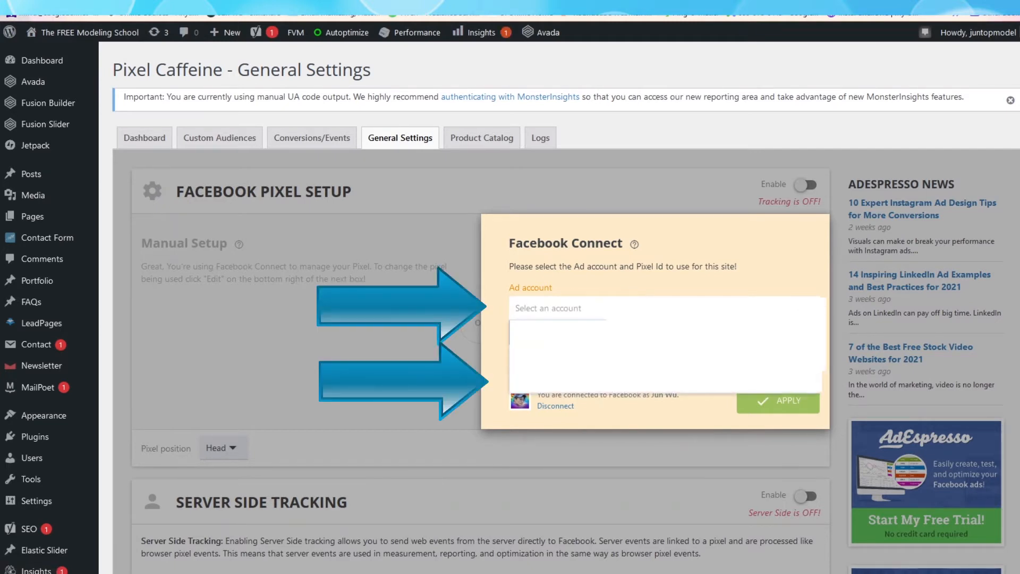
# - Select the Modeling & Acting Life ad account with the Easy Facebook Ads pixel and apply
pyautogui.click(559, 308)
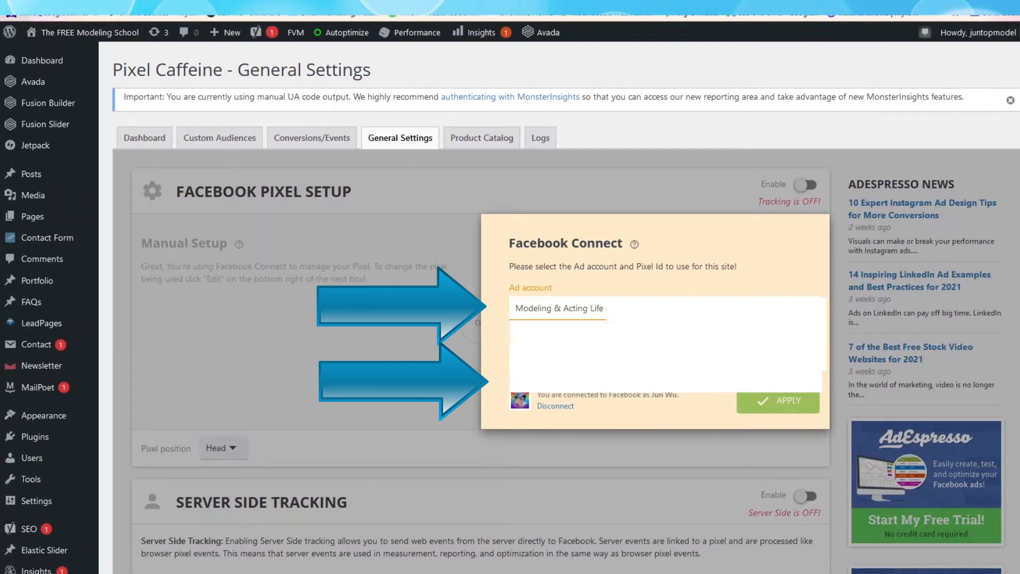
pyautogui.click(558, 308)
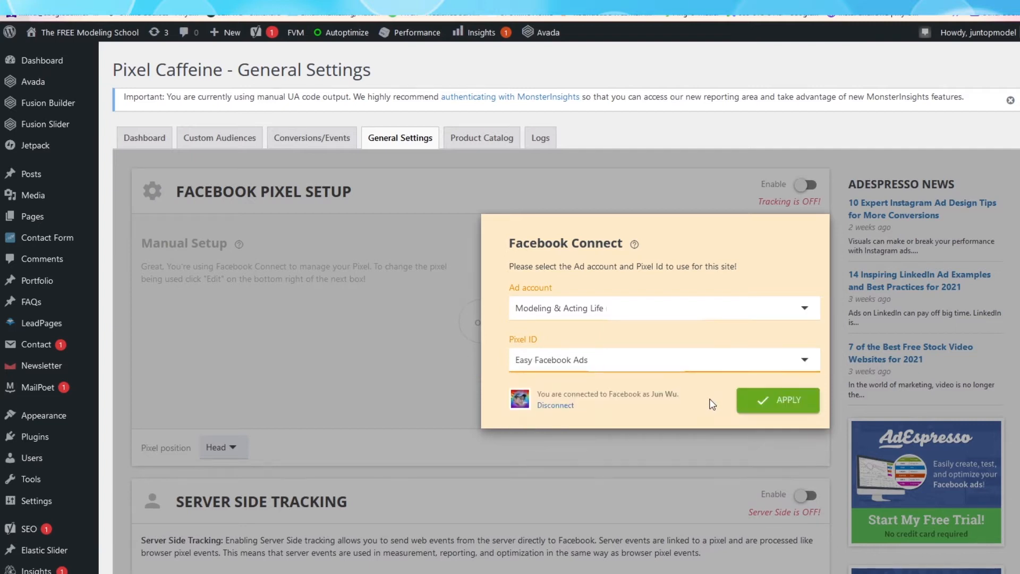
pyautogui.click(777, 399)
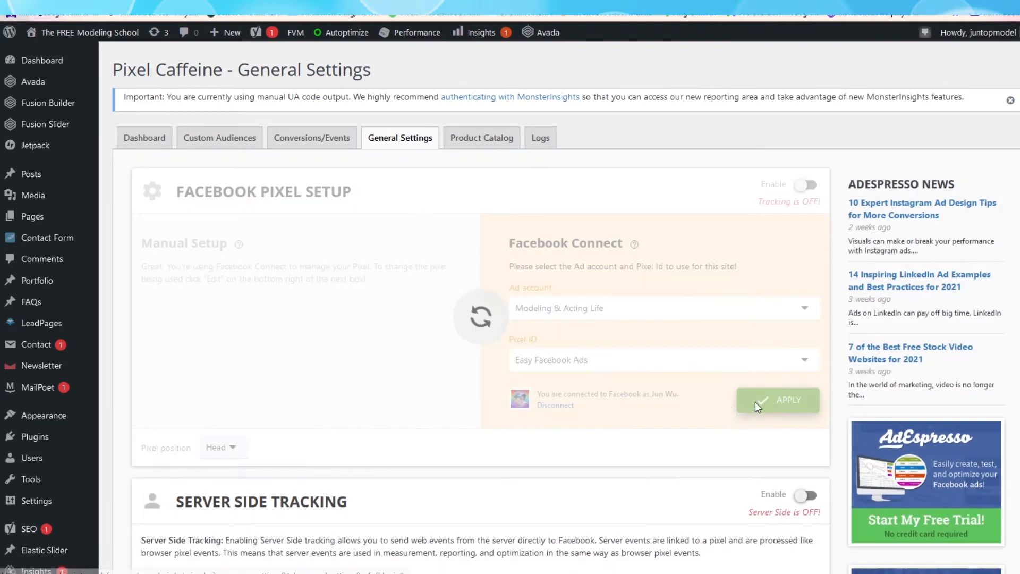
pyautogui.click(777, 399)
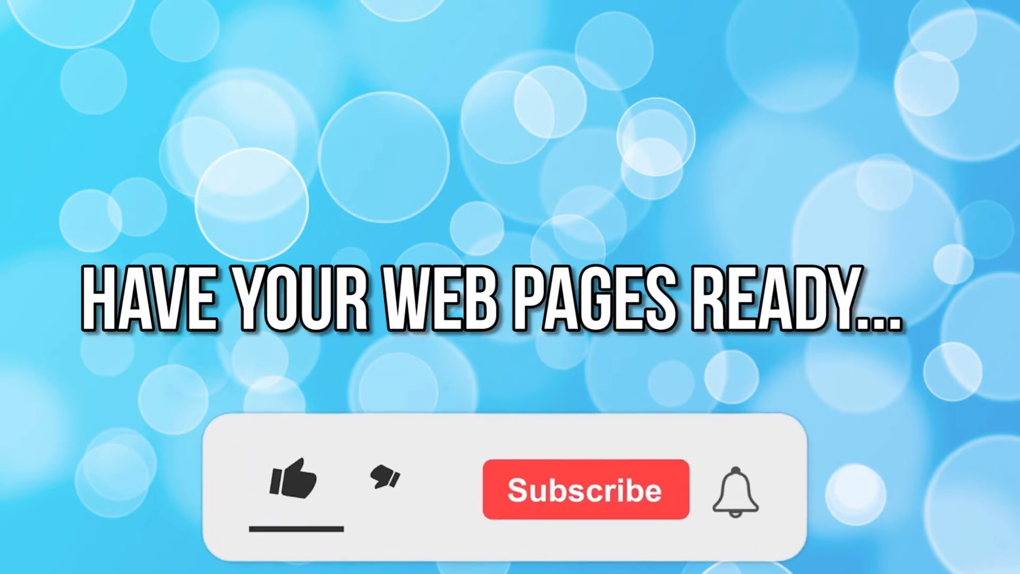
pyautogui.click(298, 484)
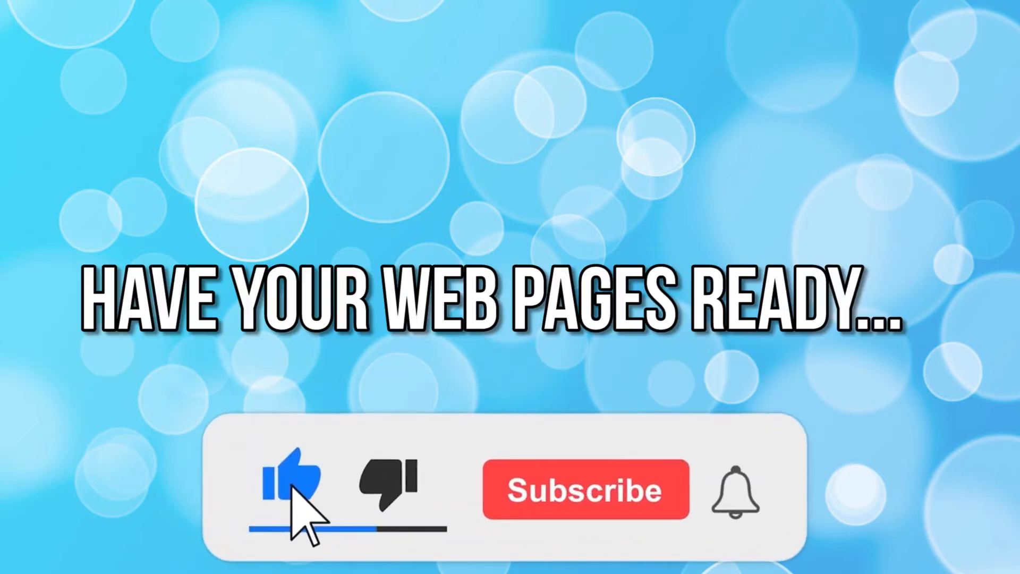
# - View the thank-you page, then scroll through the purchase confirmation page
pyautogui.click(585, 490)
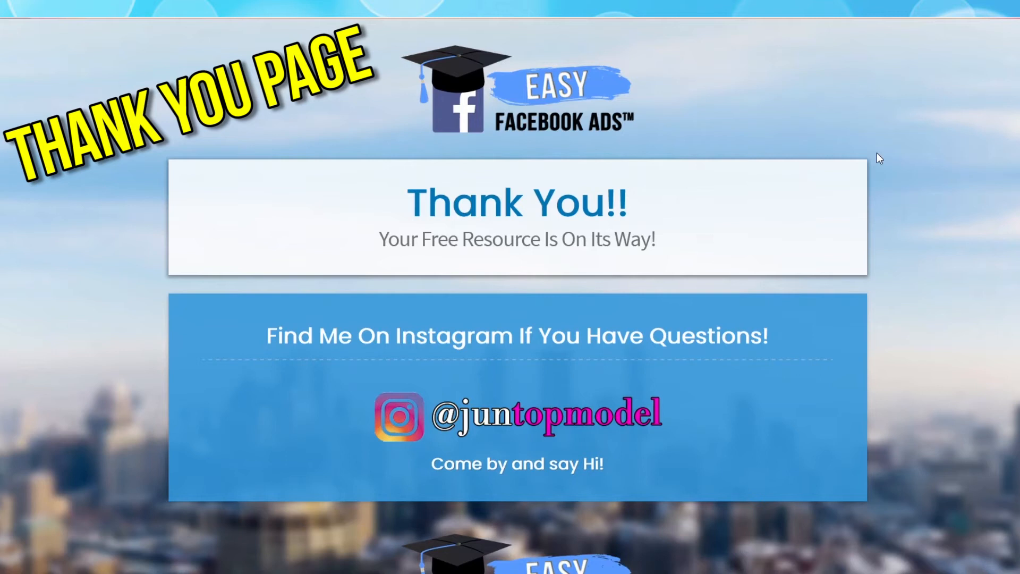
pyautogui.moveTo(869, 83)
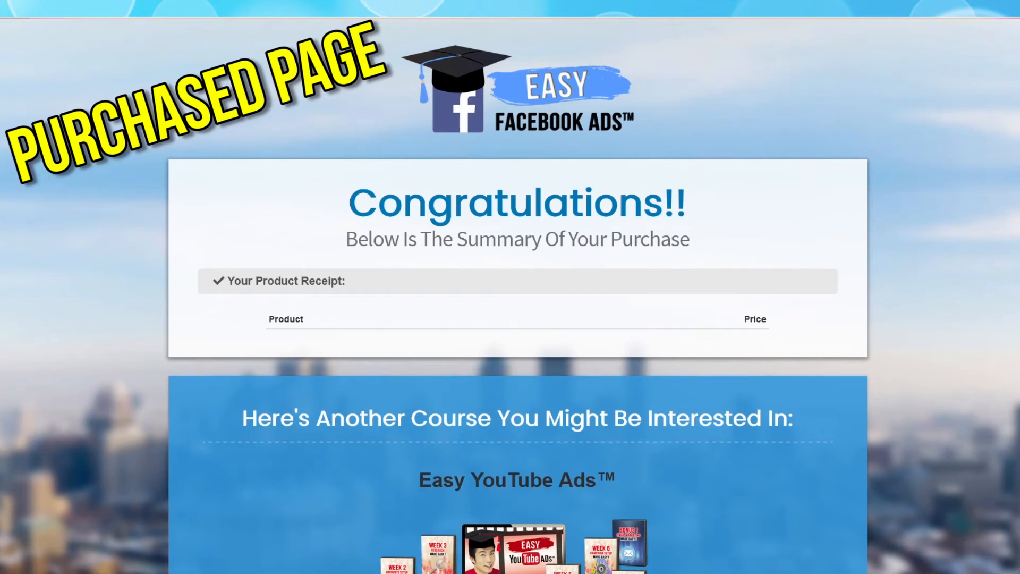
pyautogui.scroll(-3)
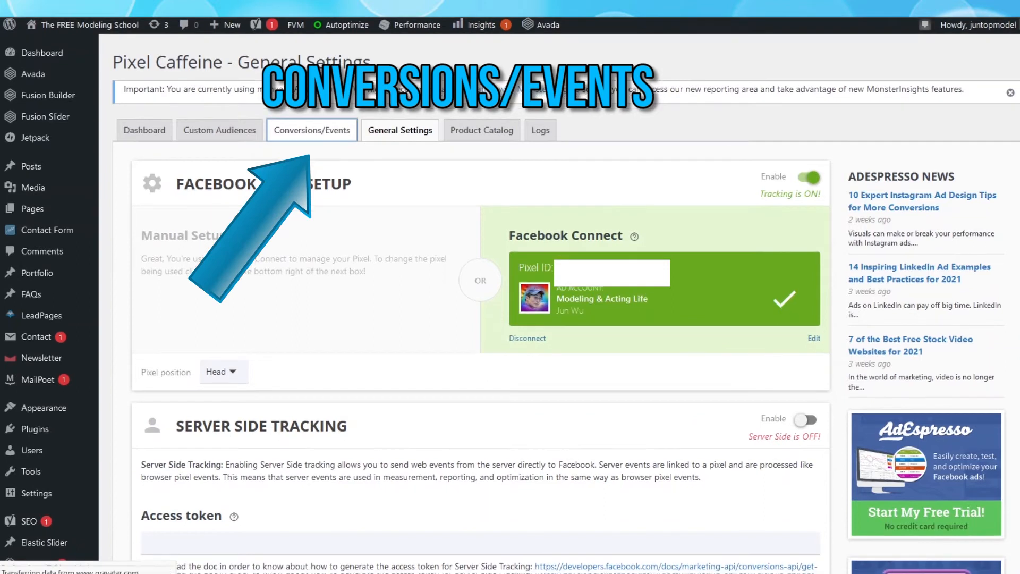
pyautogui.click(311, 130)
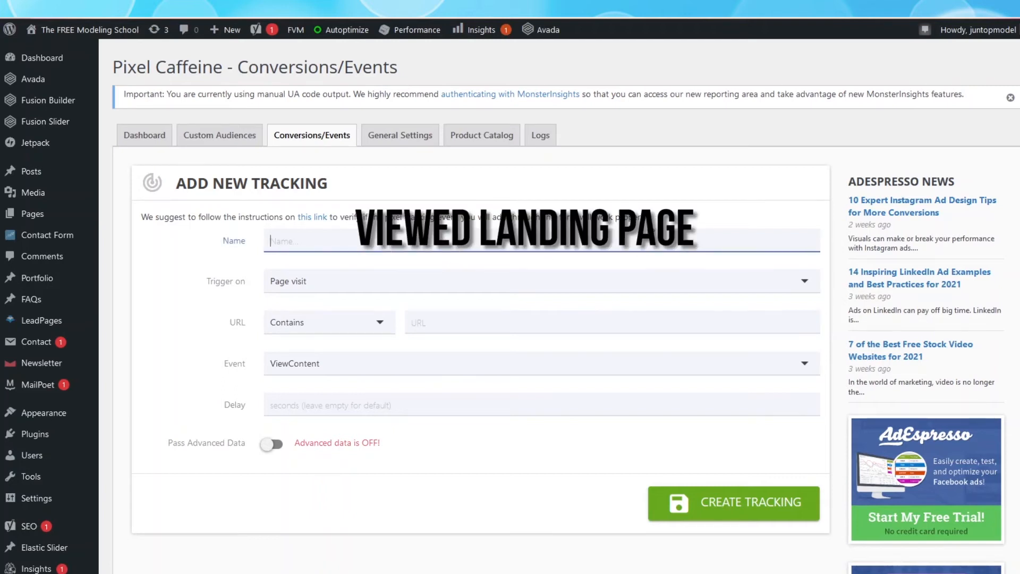
pyautogui.write('Viewed Landing Page')
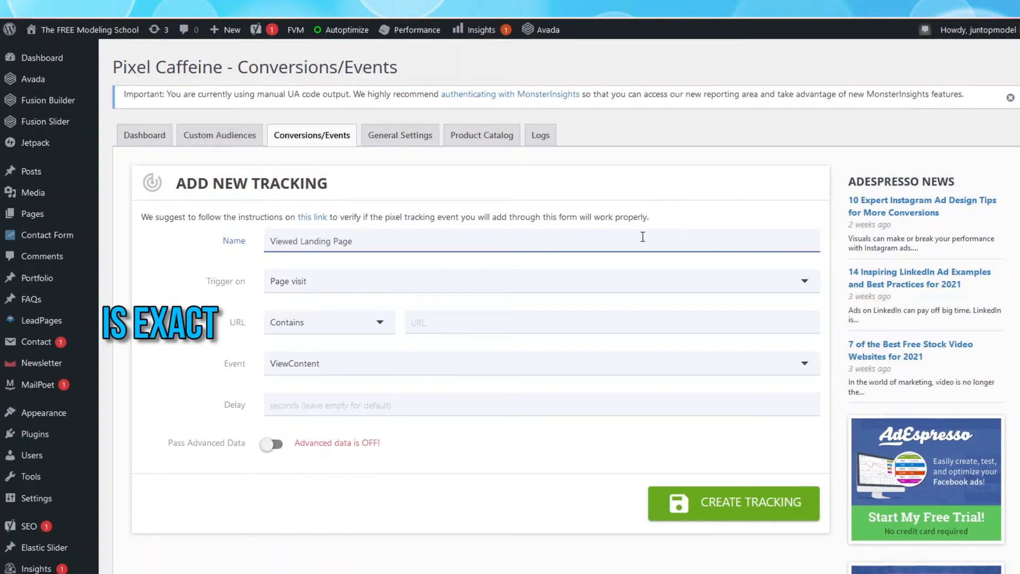
pyautogui.click(330, 322)
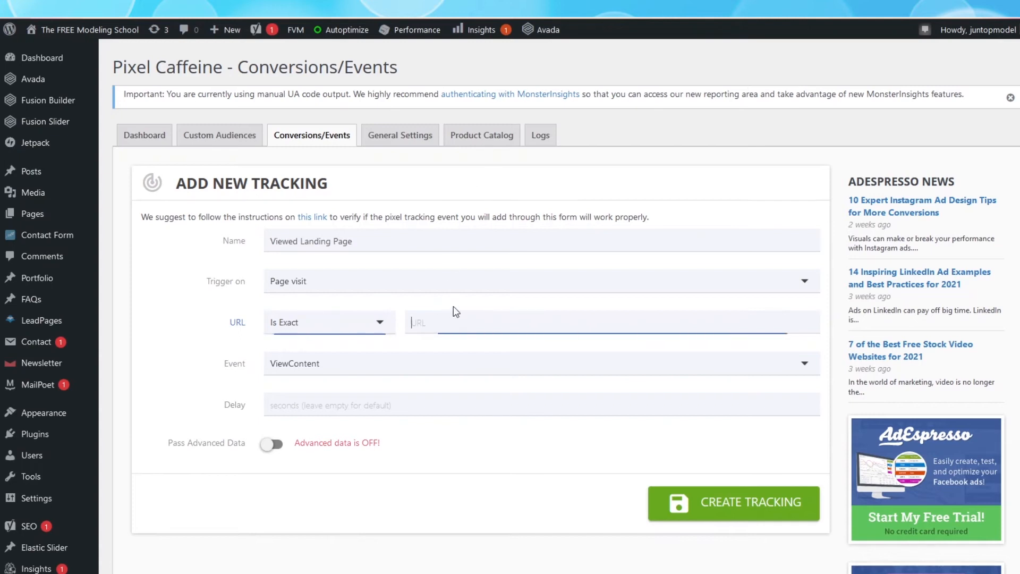
pyautogui.write('https://www.runeasyads.com/joinnow')
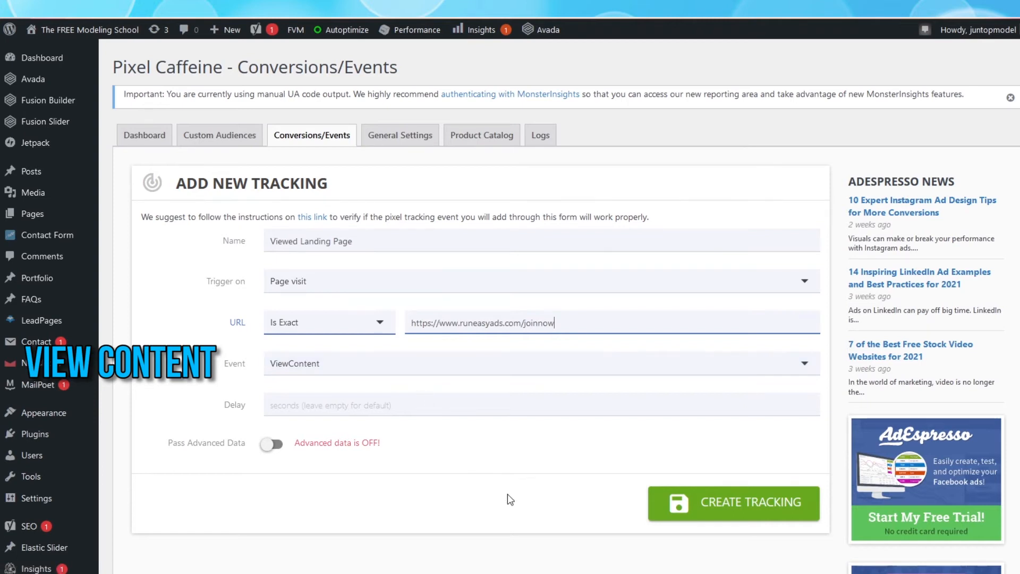
pyautogui.moveTo(514, 528)
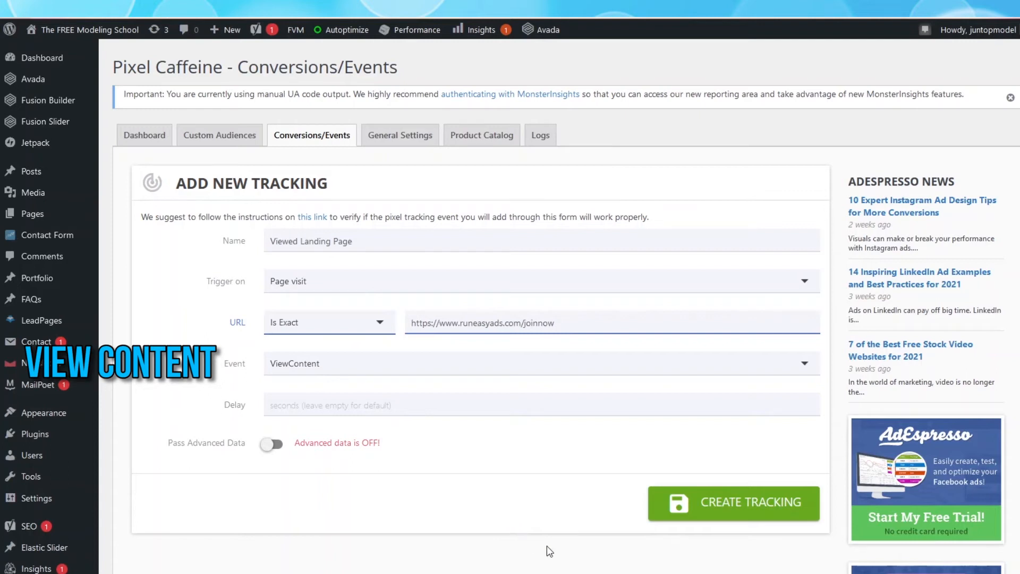
pyautogui.click(733, 502)
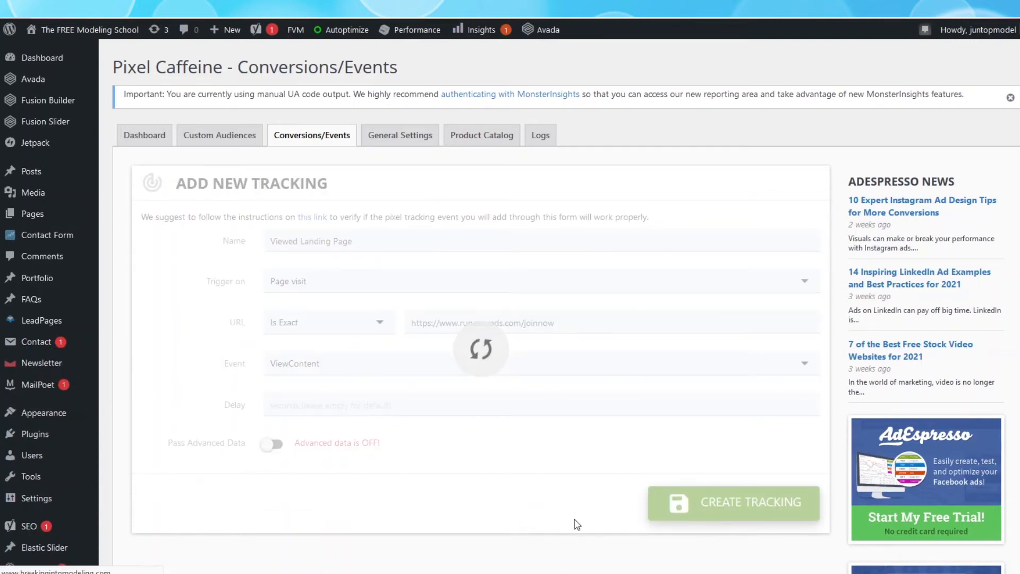
# - Create a 'Lead' tracking sending the Lead event on the exact thank-you page URL
pyautogui.click(733, 501)
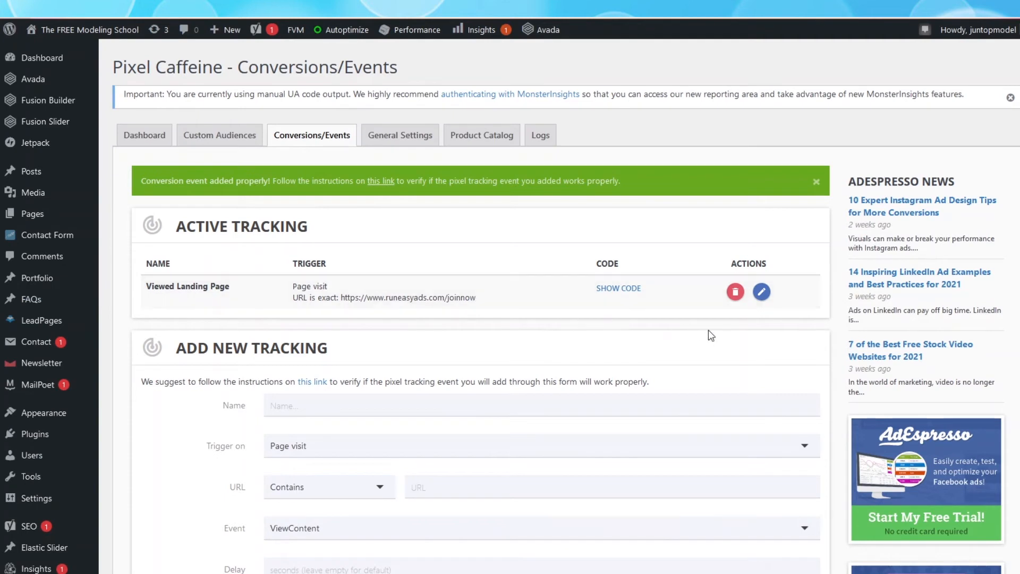
pyautogui.moveTo(771, 350)
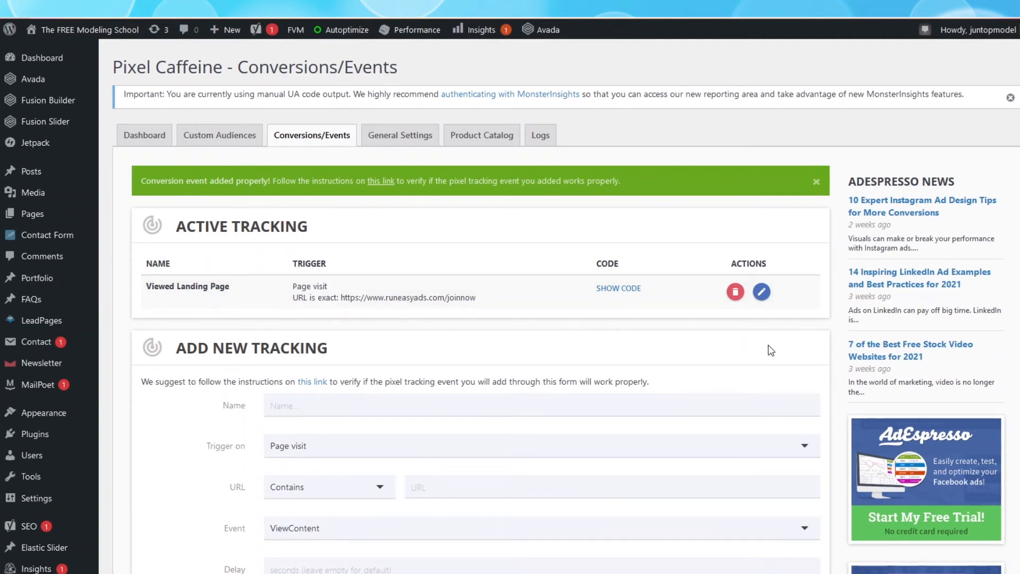
pyautogui.click(539, 412)
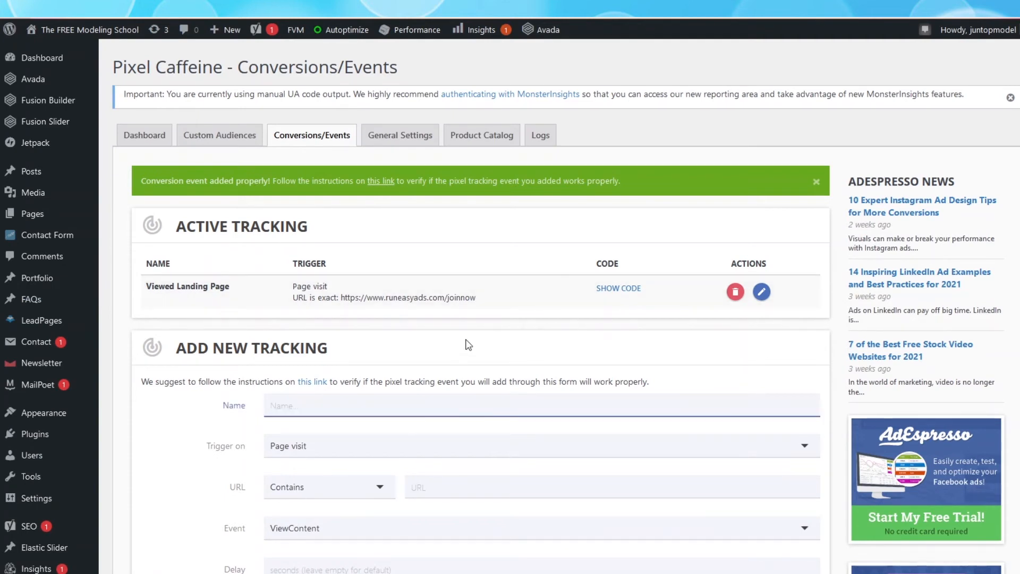
pyautogui.write('Lead')
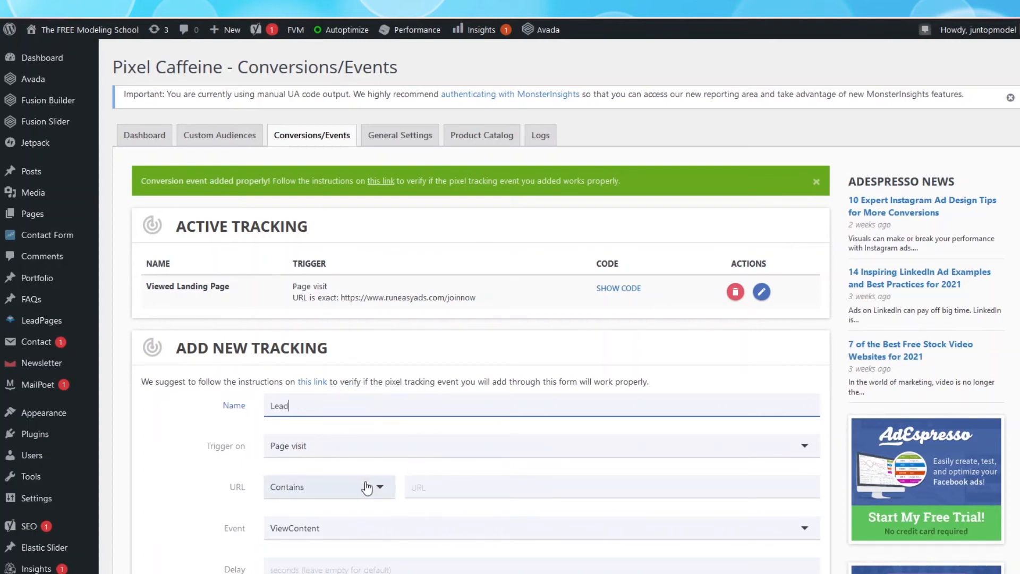
pyautogui.click(330, 487)
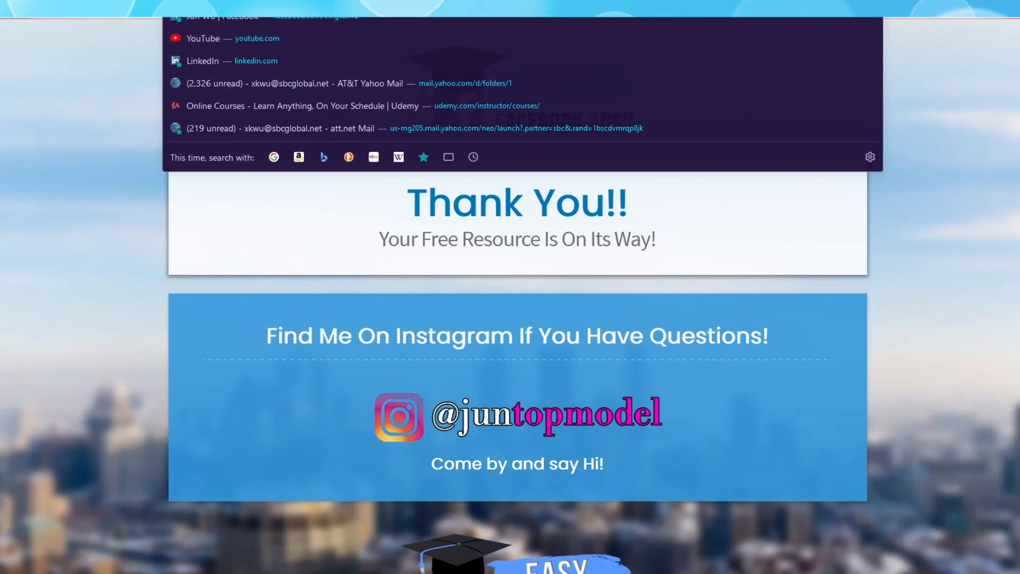
pyautogui.click(104, 163)
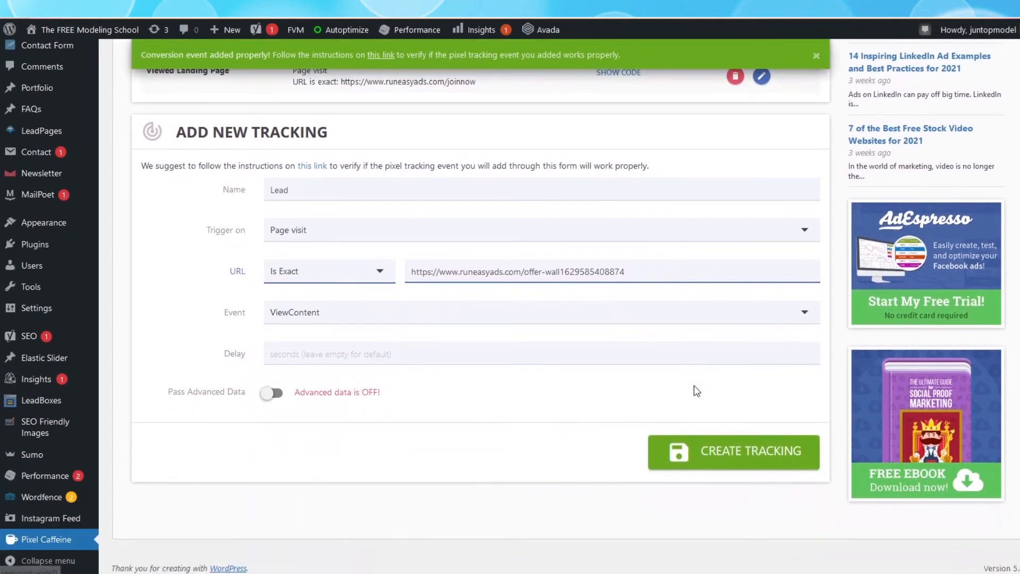
pyautogui.click(540, 308)
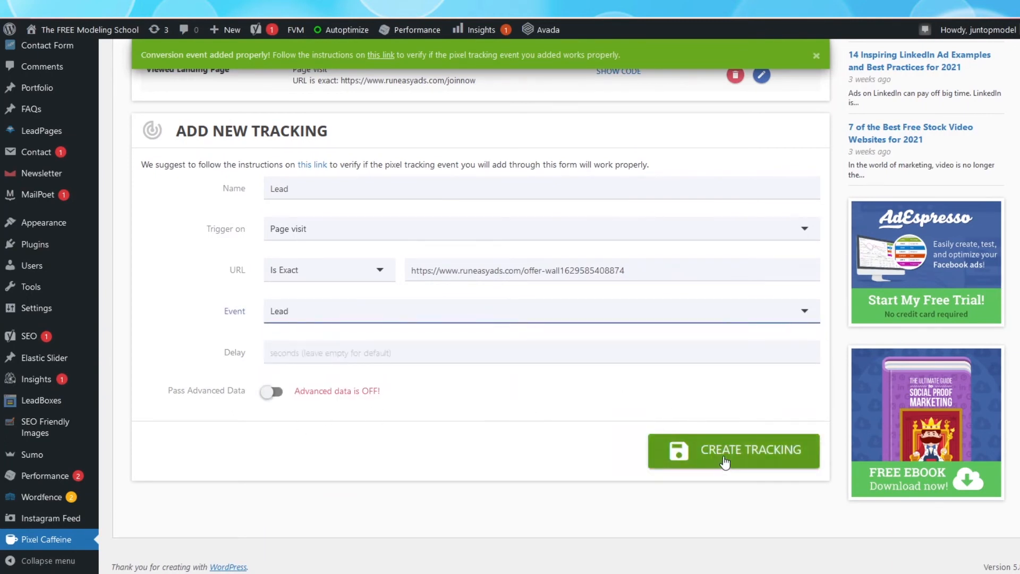
pyautogui.click(733, 450)
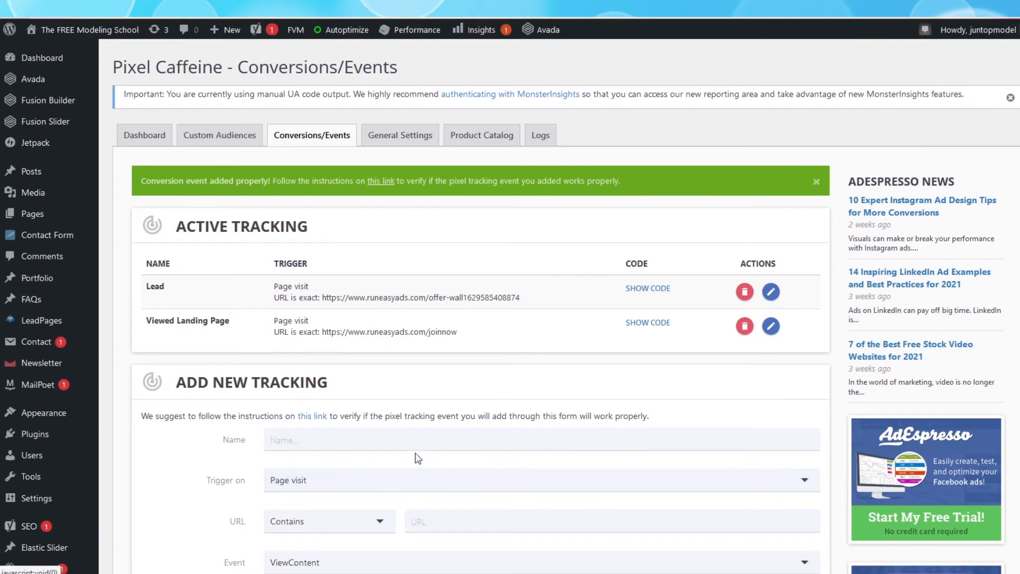
# - Create a 'Purchased' tracking sending the Purchase event on the exact confirmation page URL
pyautogui.scroll(-3)
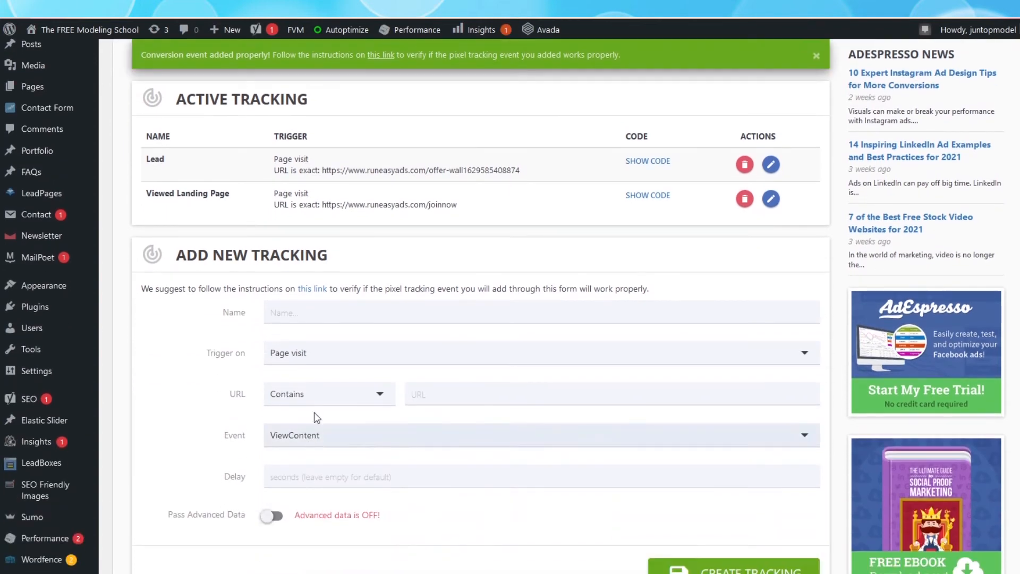
pyautogui.write('Purc')
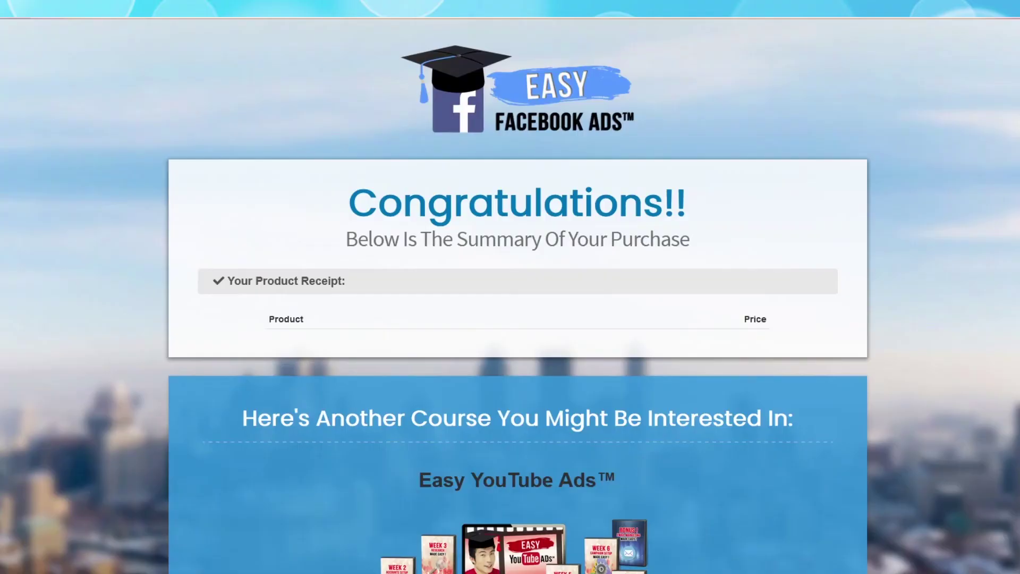
pyautogui.click(507, 5)
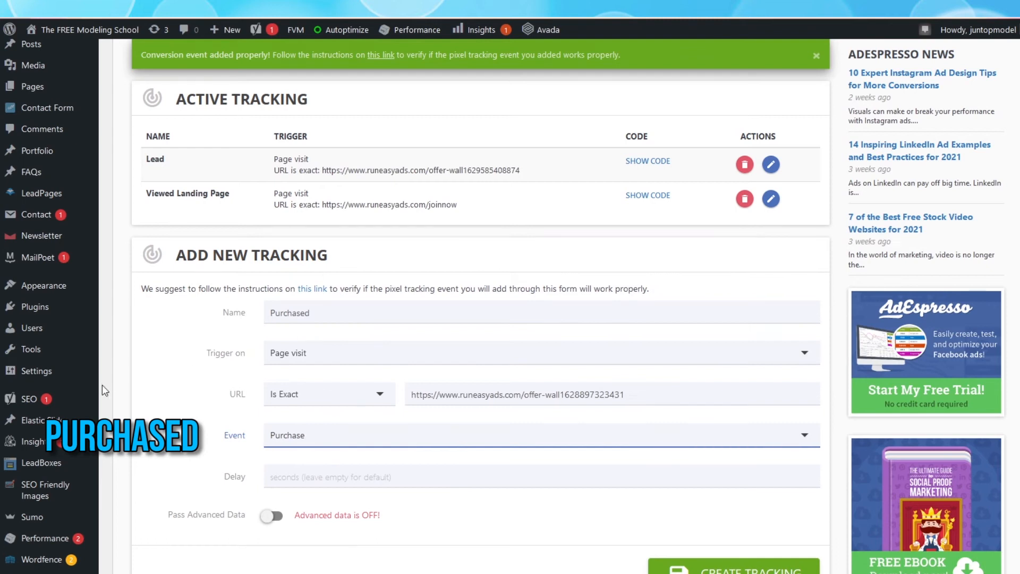
pyautogui.scroll(-3)
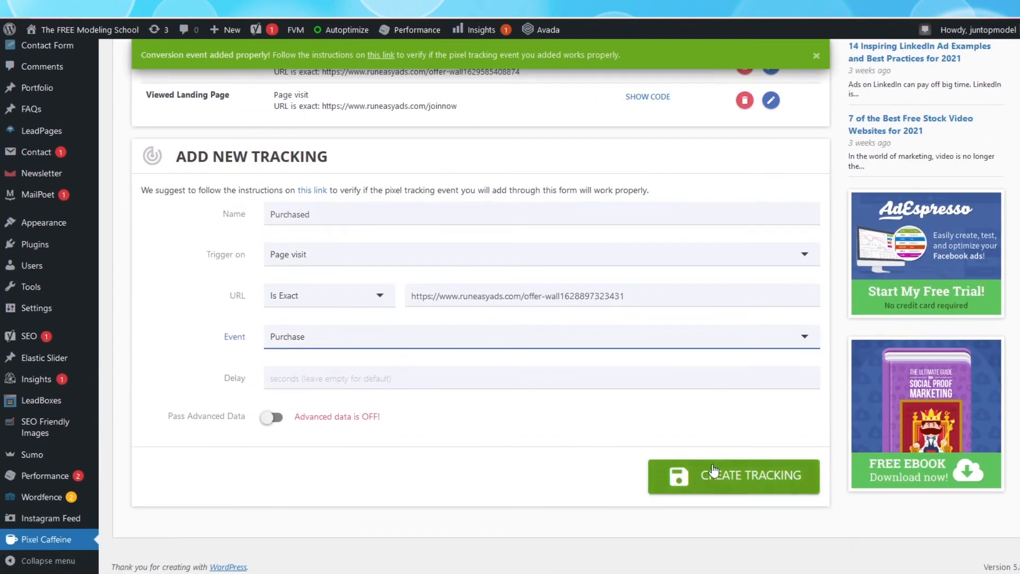
pyautogui.click(732, 475)
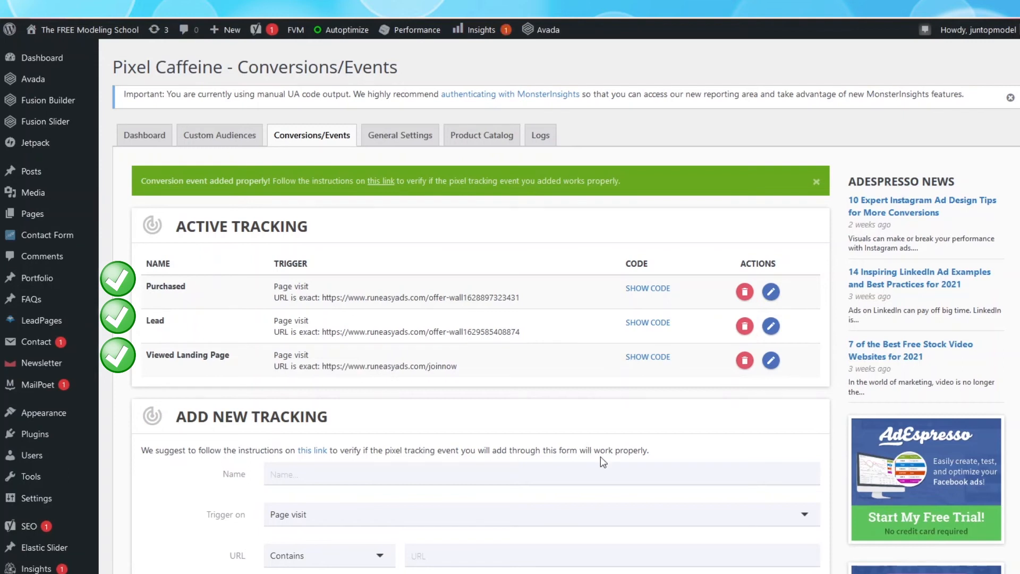
pyautogui.moveTo(716, 447)
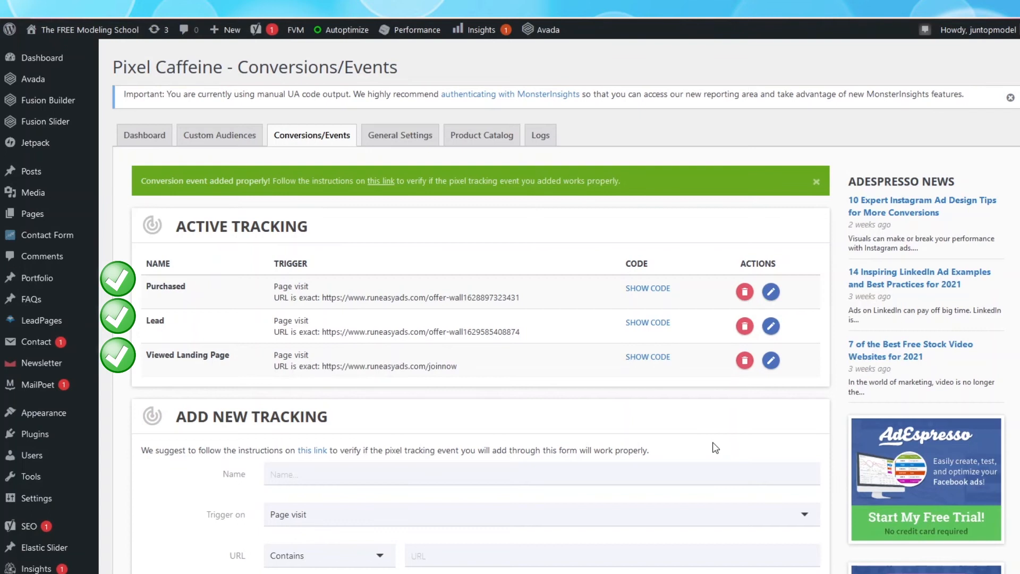
pyautogui.moveTo(724, 446)
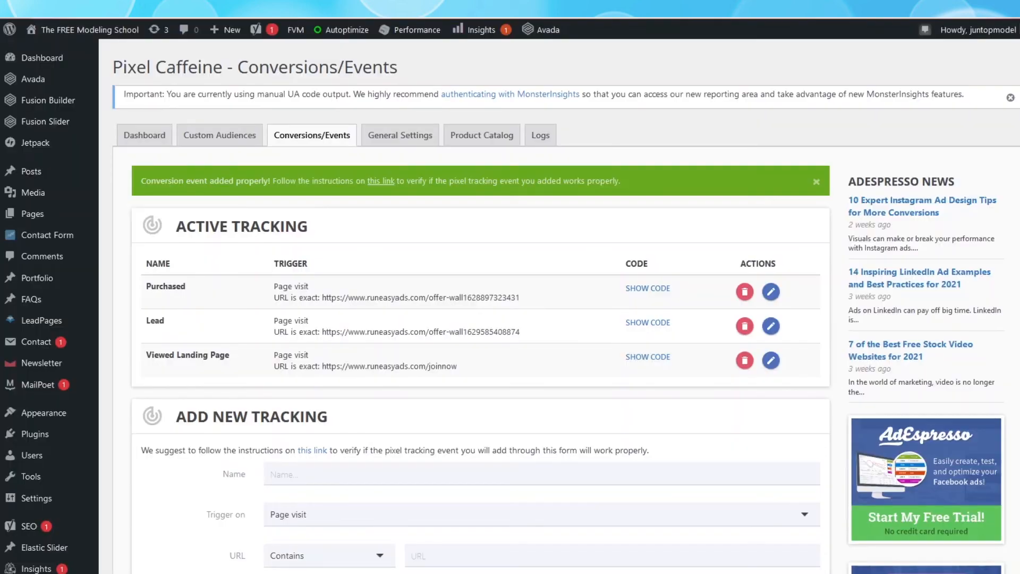
pyautogui.moveTo(928, 498)
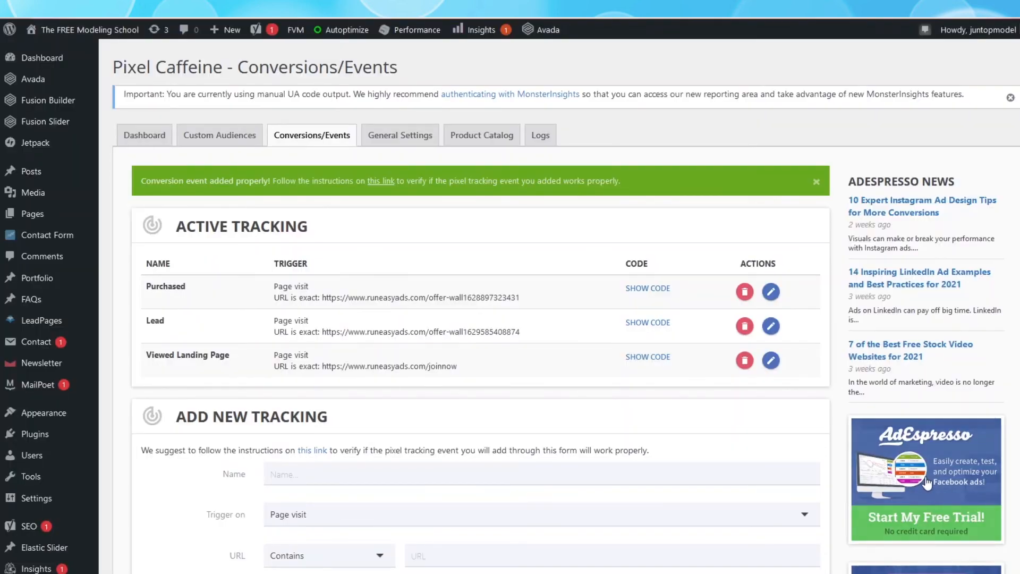
pyautogui.moveTo(788, 418)
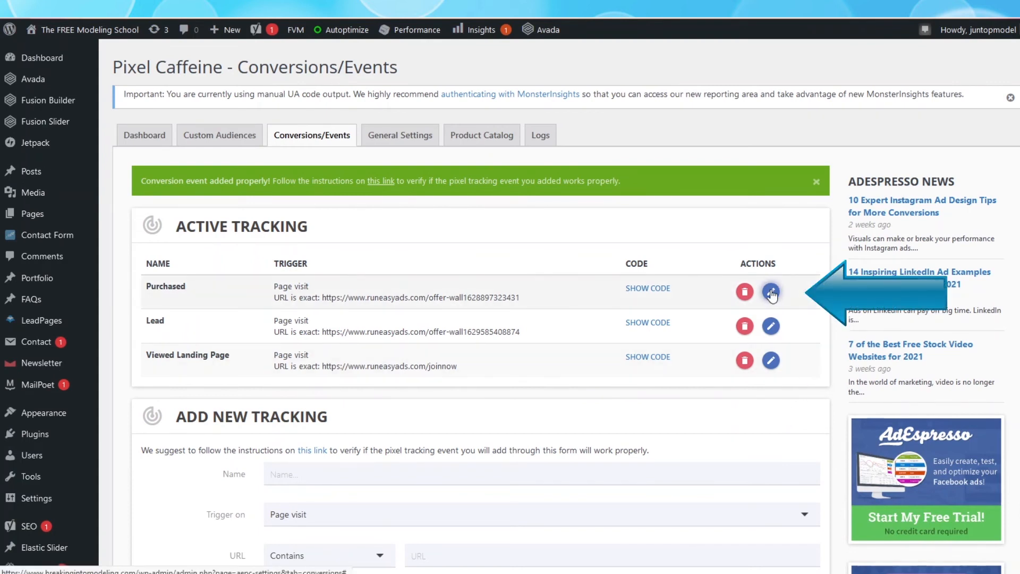
# - Edit Purchased to pass advanced data with value 200 in United States Dollar and save
pyautogui.click(770, 292)
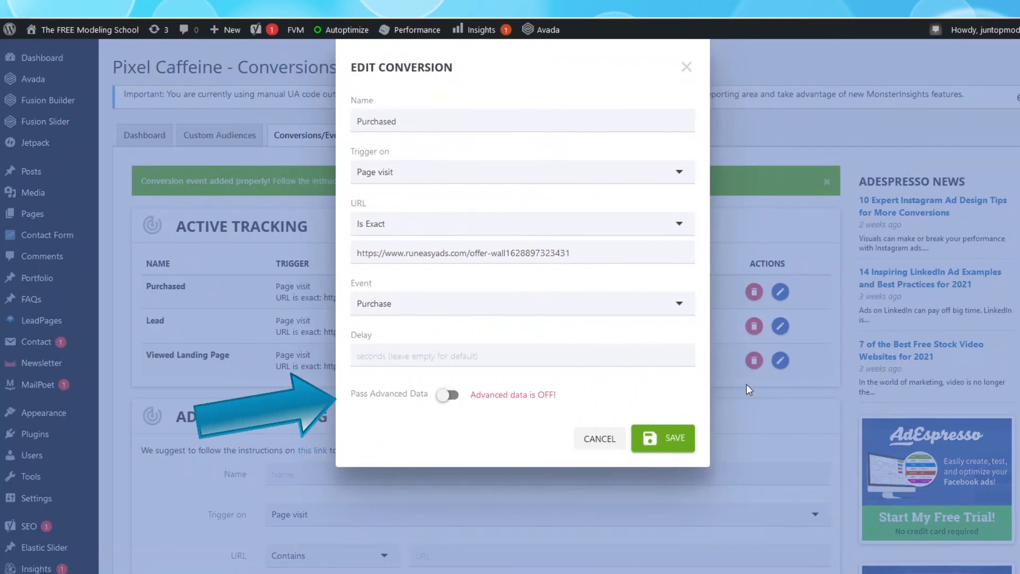
pyautogui.click(448, 394)
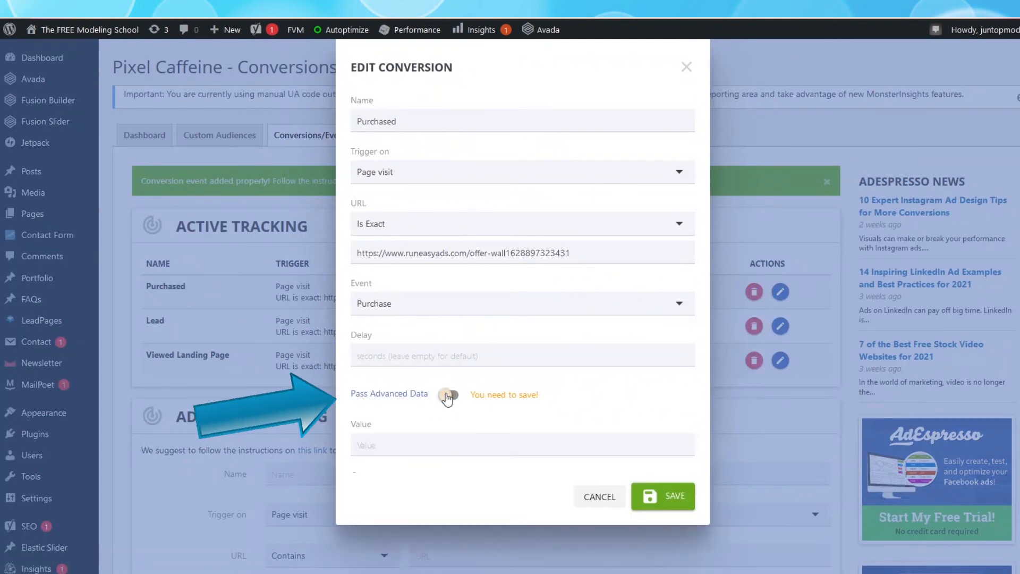
pyautogui.click(448, 394)
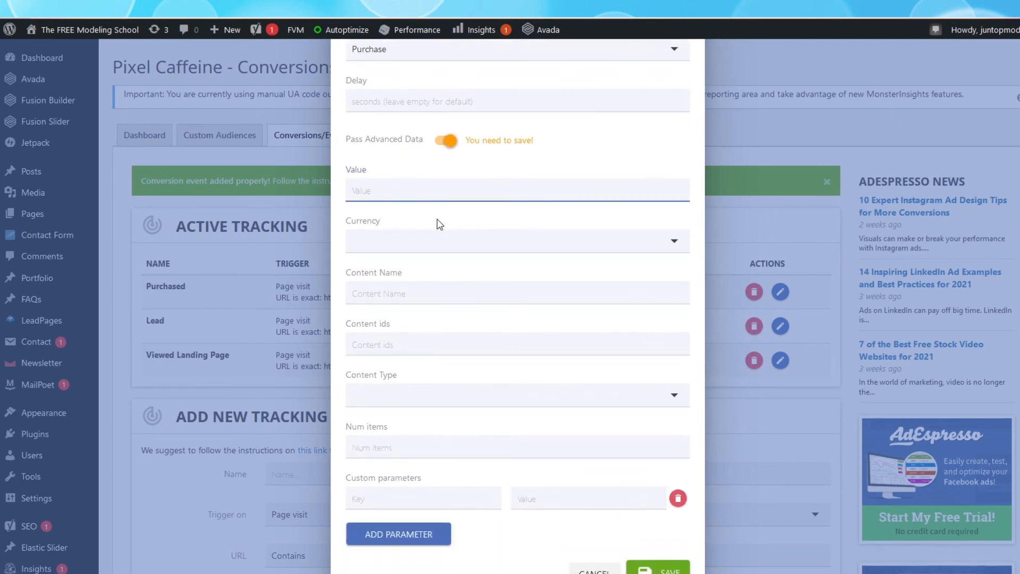
pyautogui.write('200')
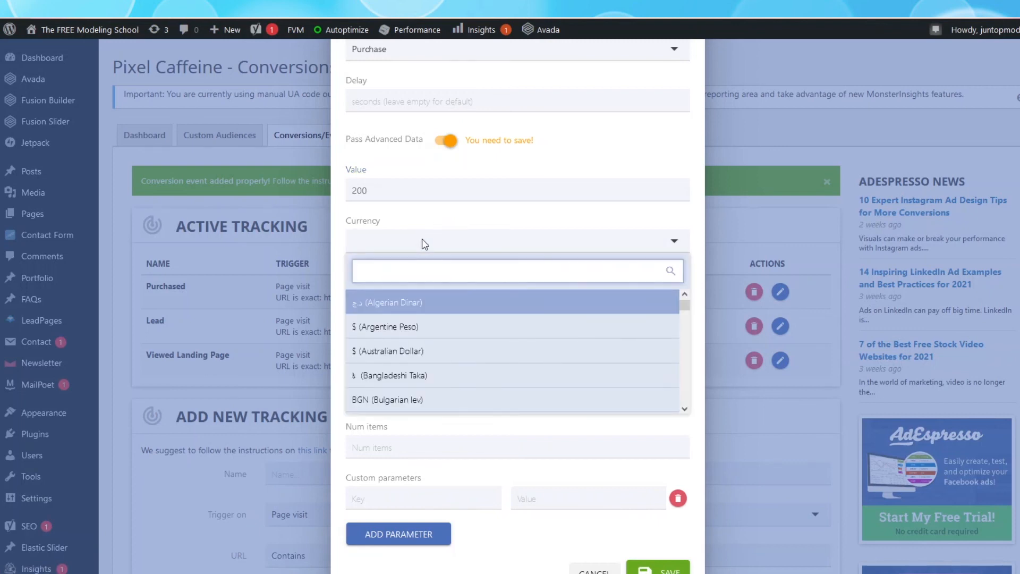
pyautogui.write('us')
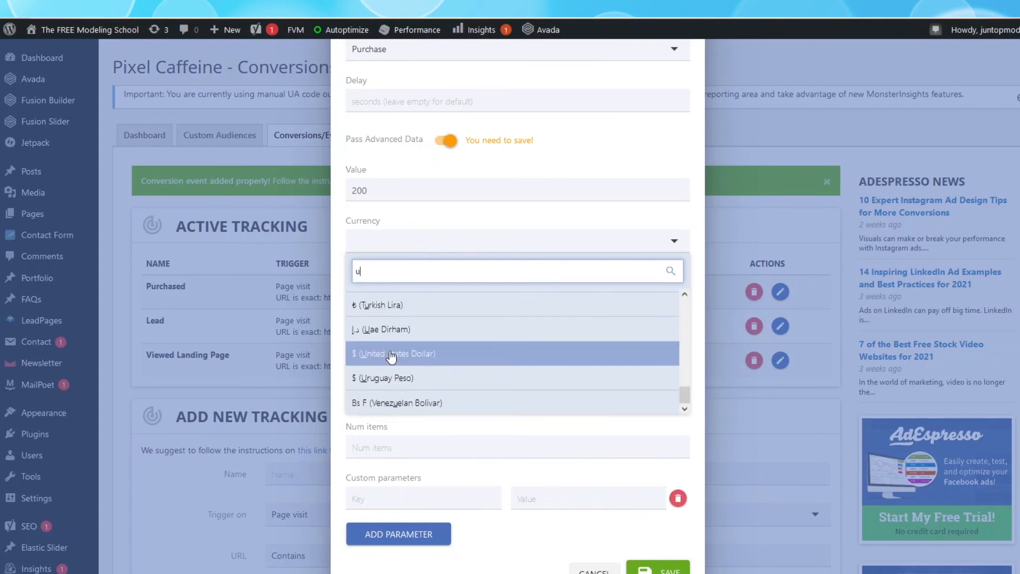
pyautogui.click(397, 354)
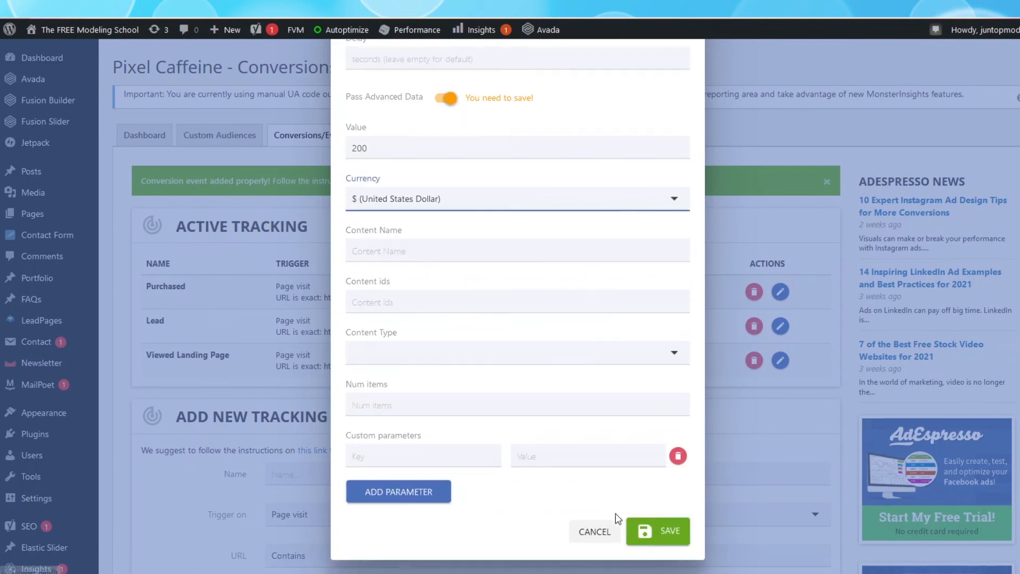
pyautogui.click(658, 532)
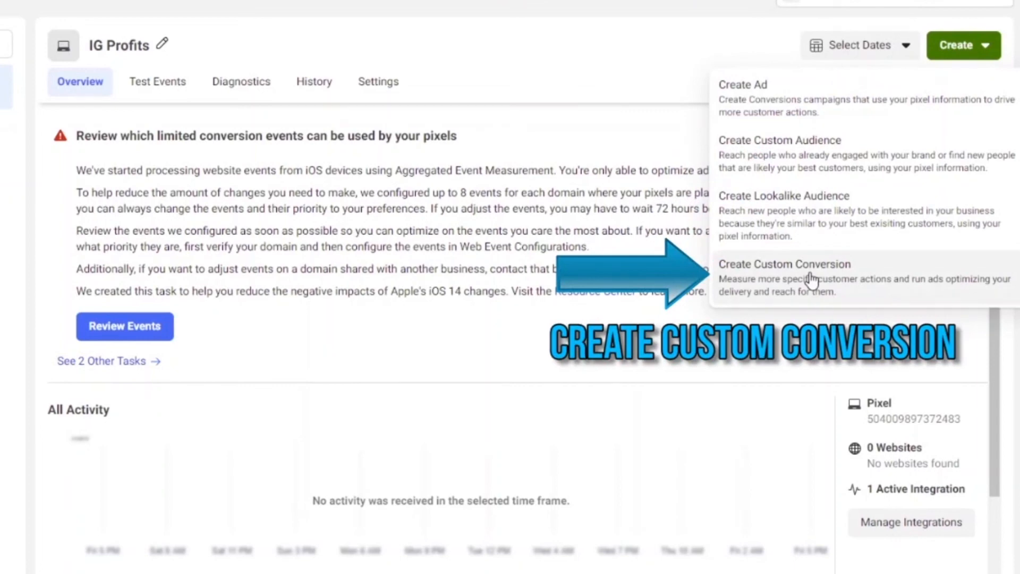
# - Begin a new custom conversion for the IG Profits pixel named 'Viewed'
pyautogui.click(810, 264)
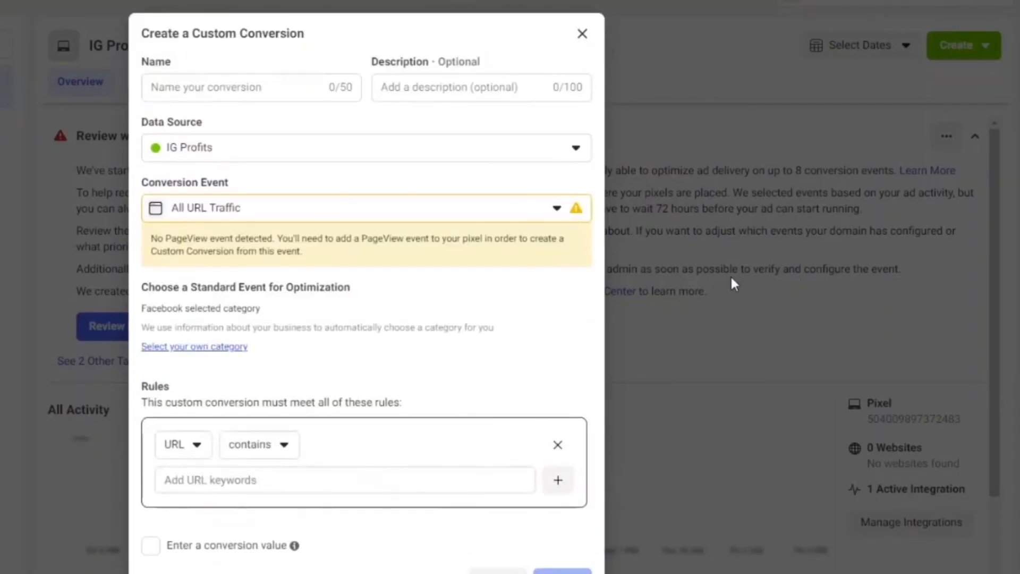
pyautogui.moveTo(569, 295)
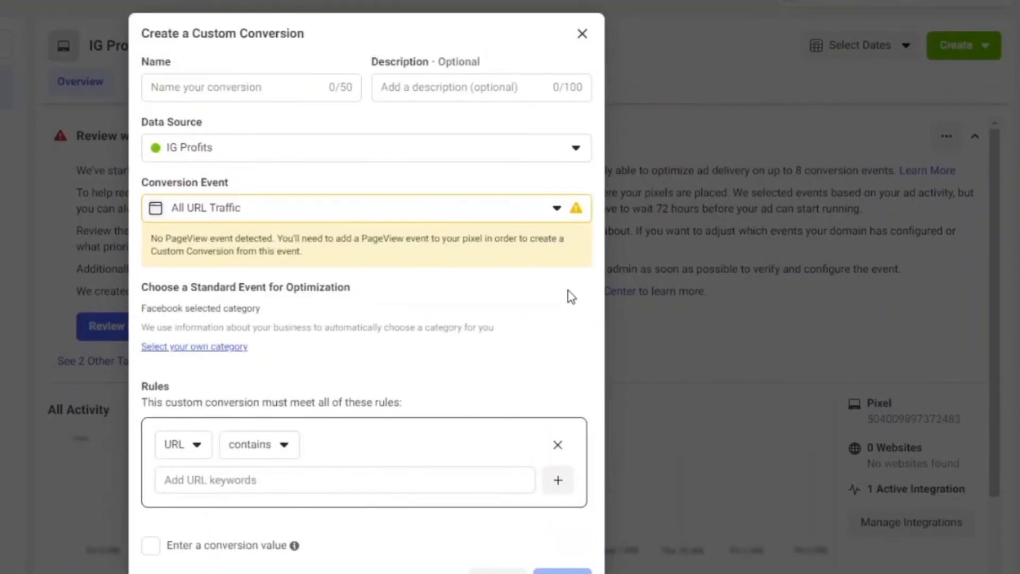
pyautogui.write('Viewed')
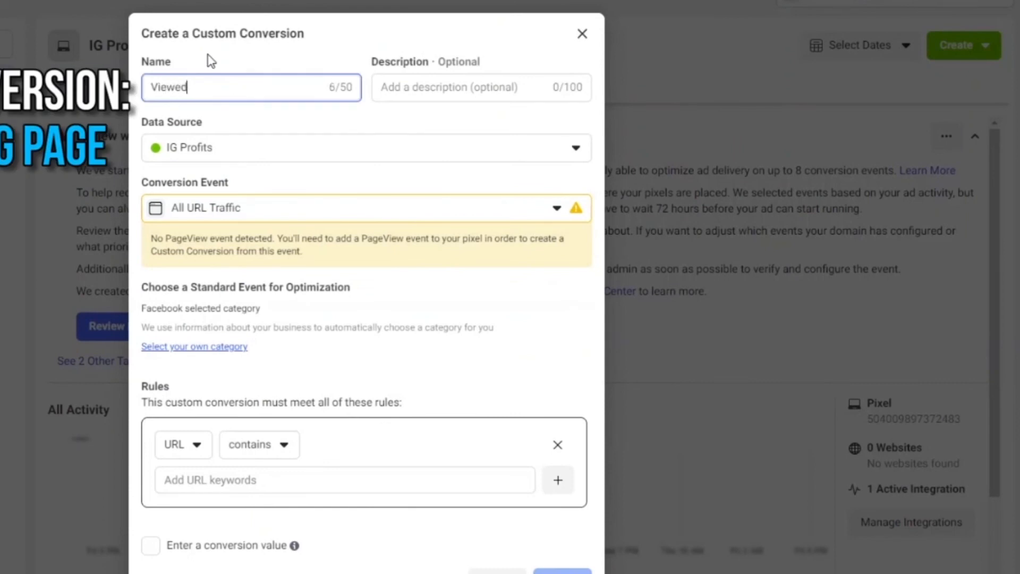